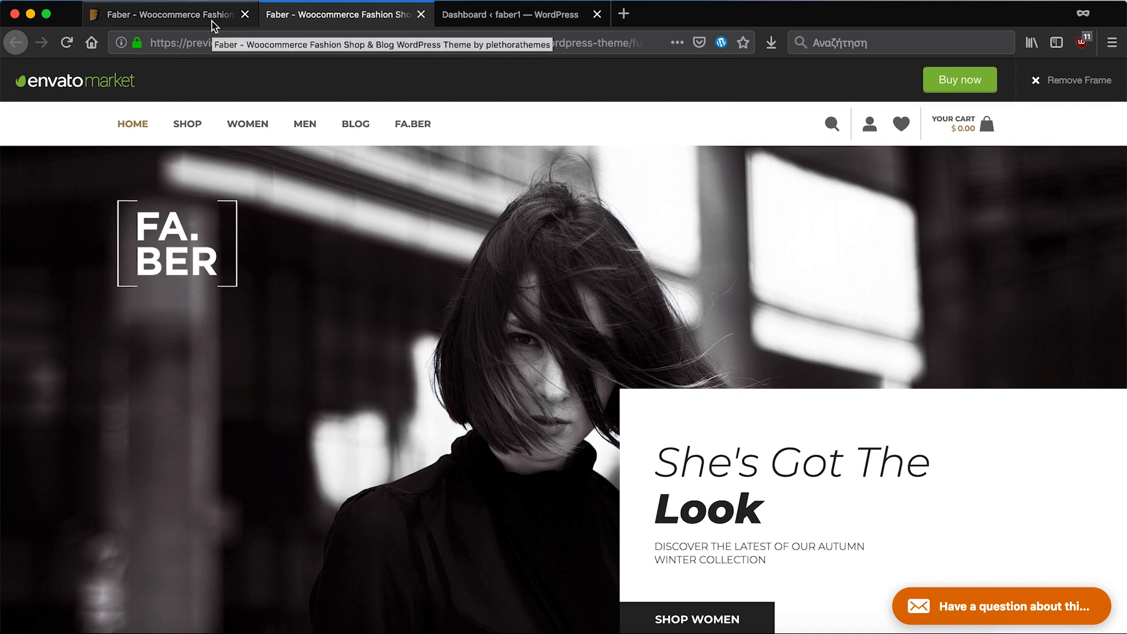
- Review the Faber theme's ThemeForest item page, then move to the local faber1 WordPress dashboard
click(165, 14)
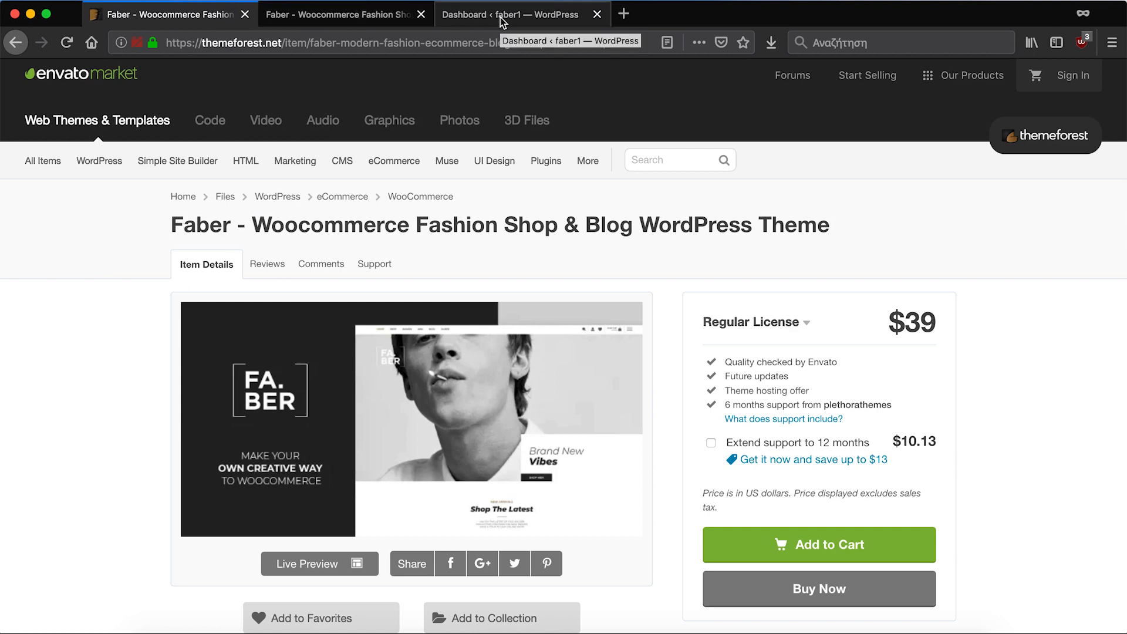
click(505, 14)
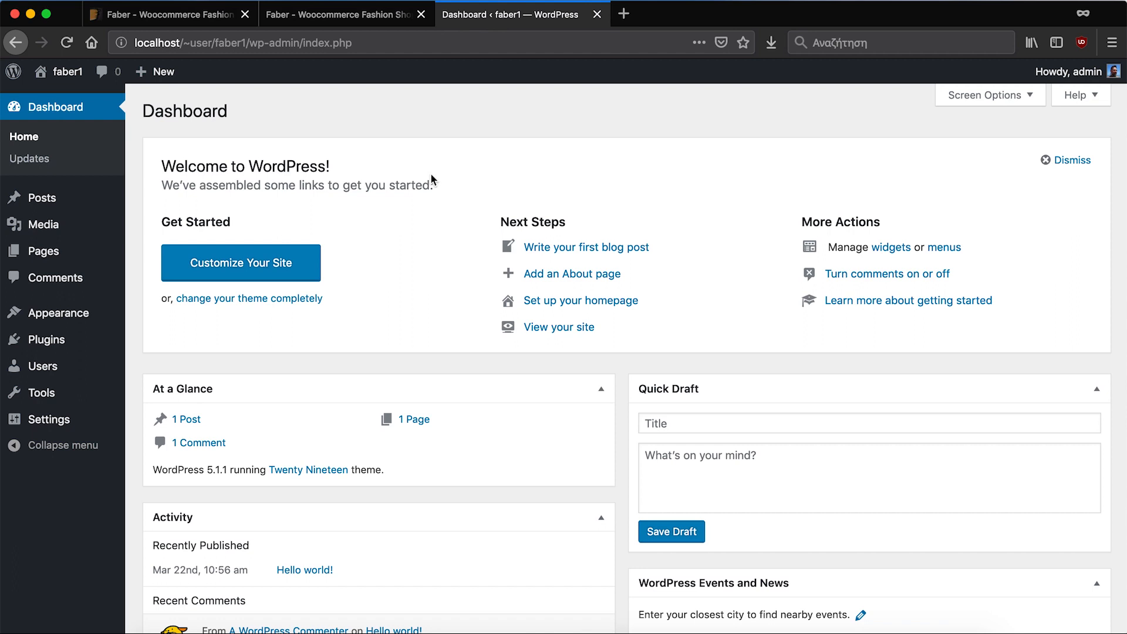
mouse_move(59, 317)
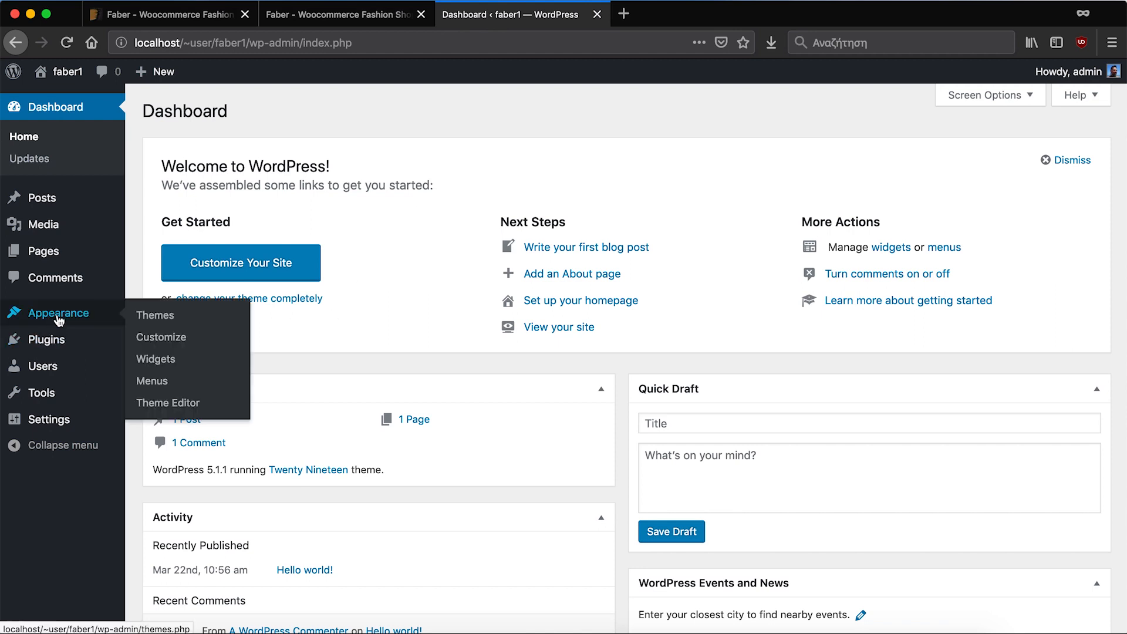
- Go to Appearance > Themes and reach the Add Themes screen
click(155, 315)
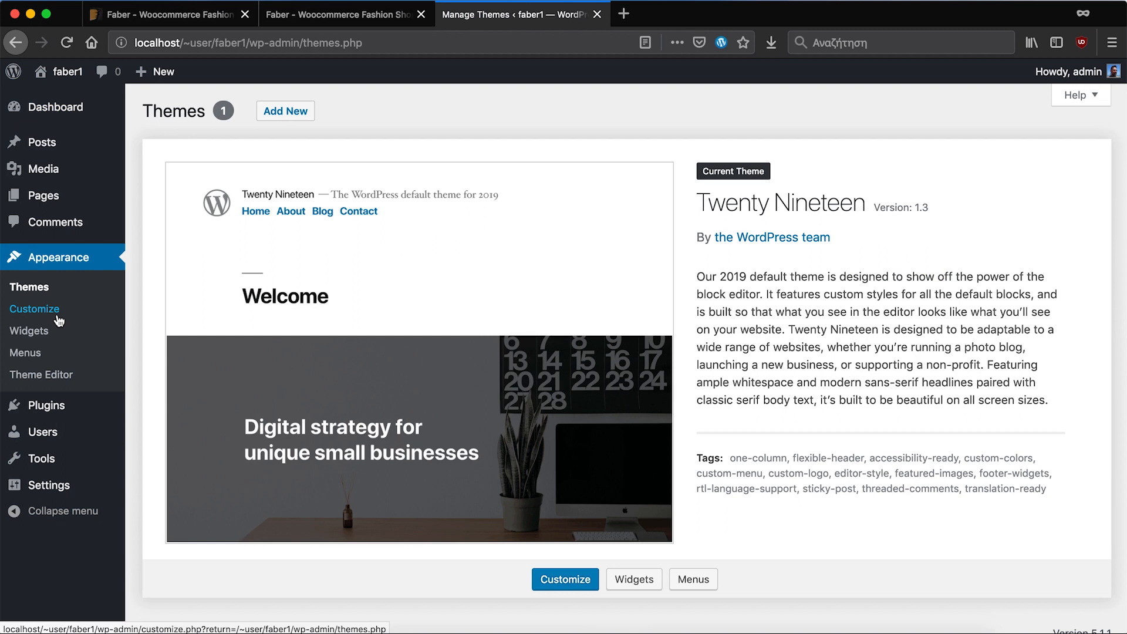
mouse_move(145, 259)
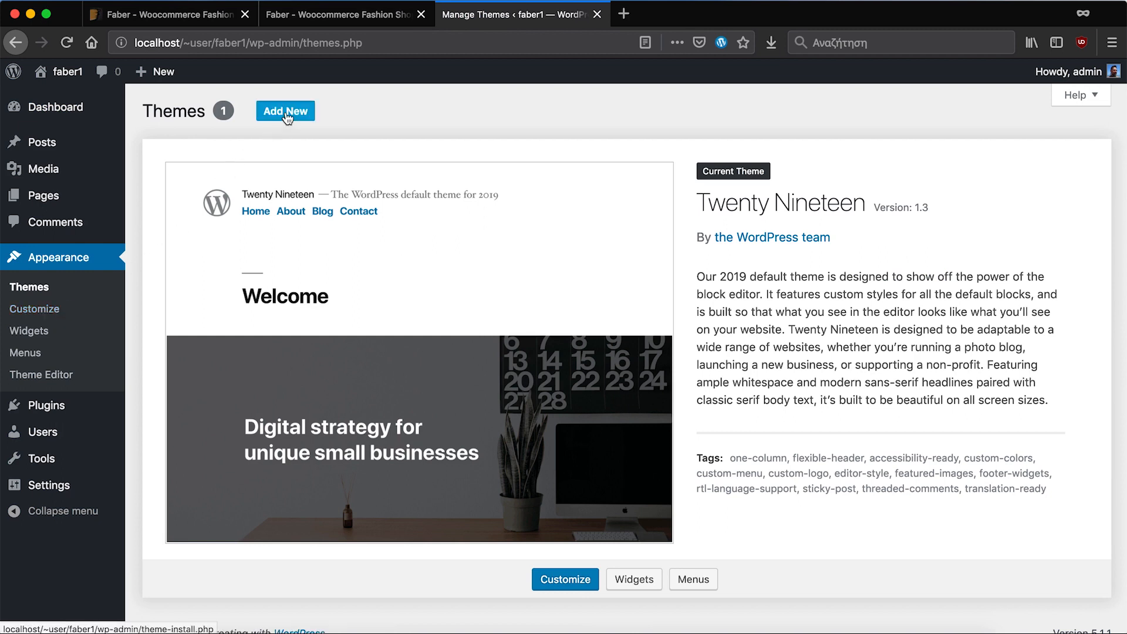
click(285, 111)
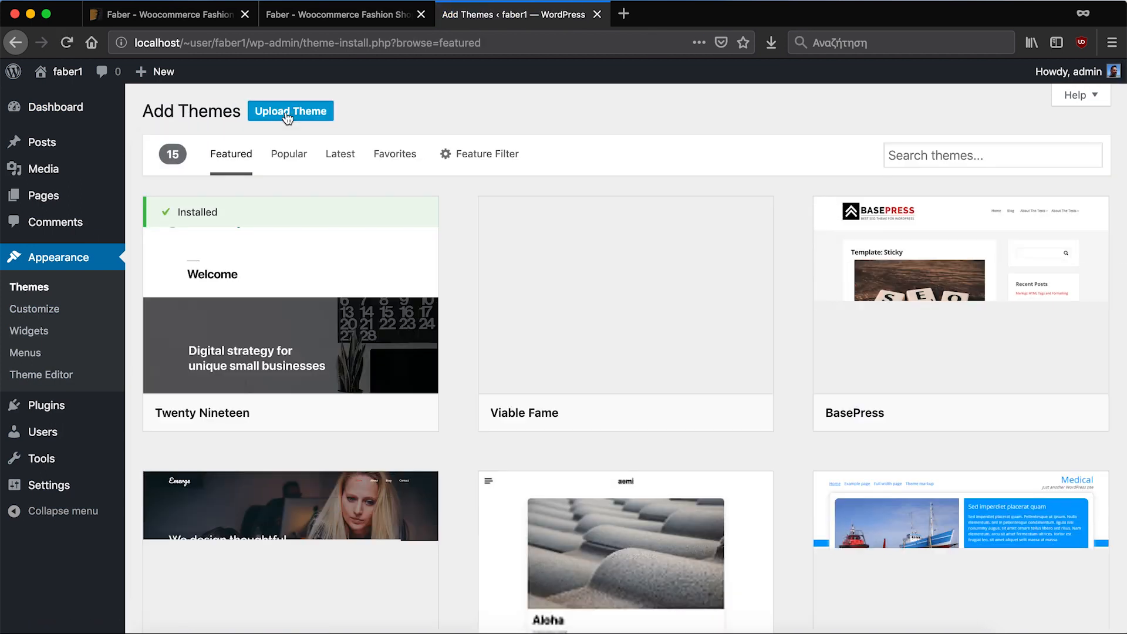
- Upload and install faber-shop.zip from the faber-shop-package-1.0.2 folder, then return to Themes
click(290, 111)
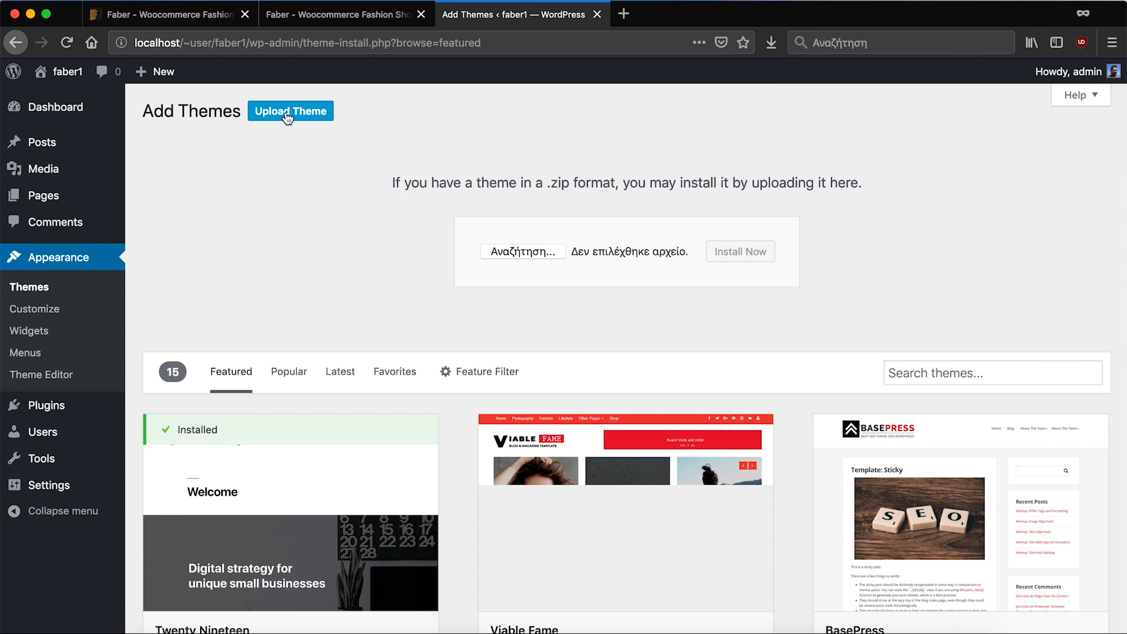
click(523, 251)
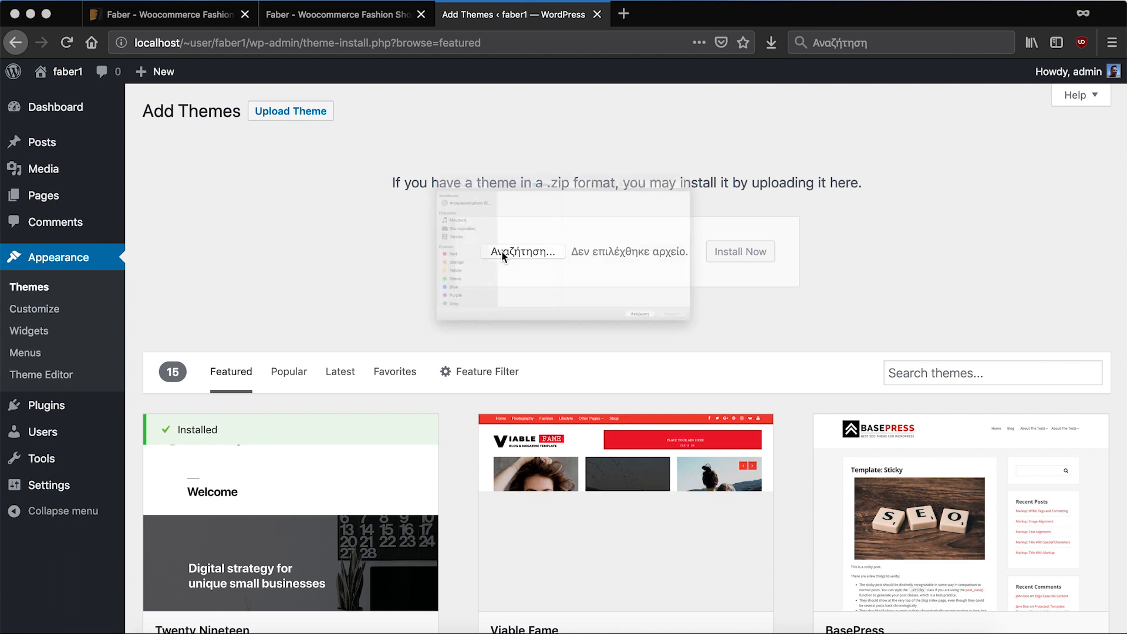
click(523, 252)
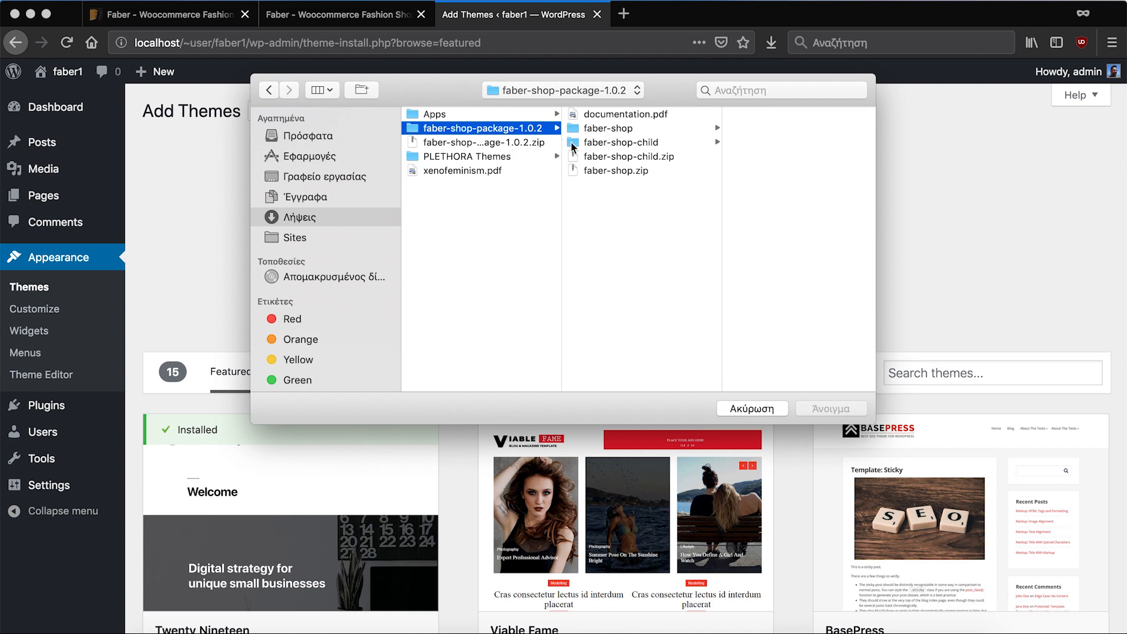
click(616, 170)
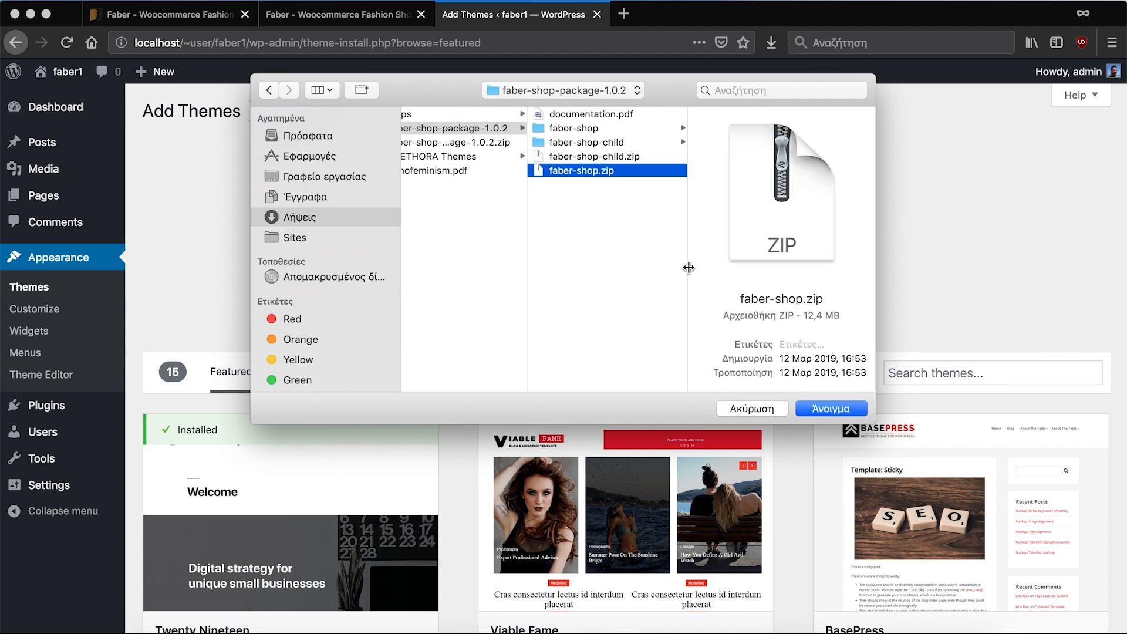
mouse_move(840, 414)
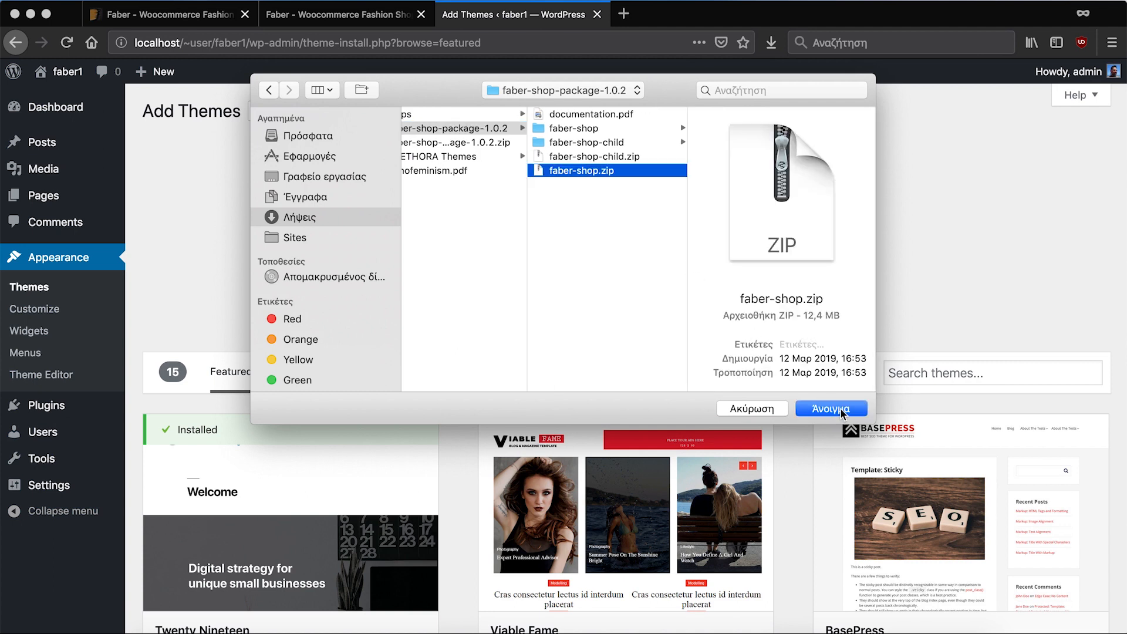
click(831, 408)
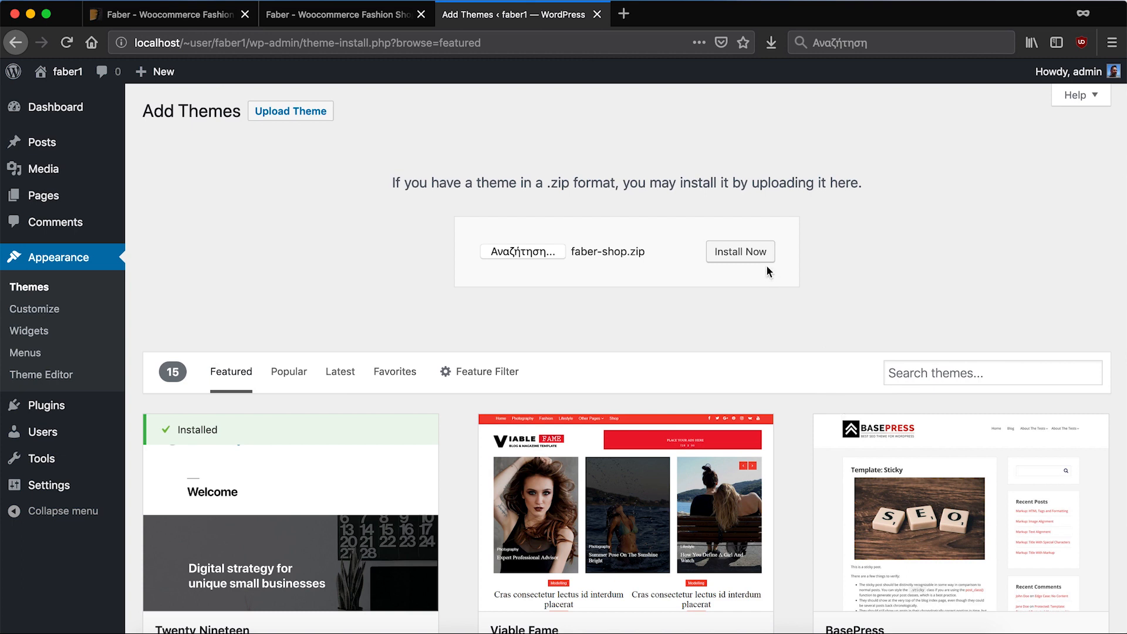
click(740, 251)
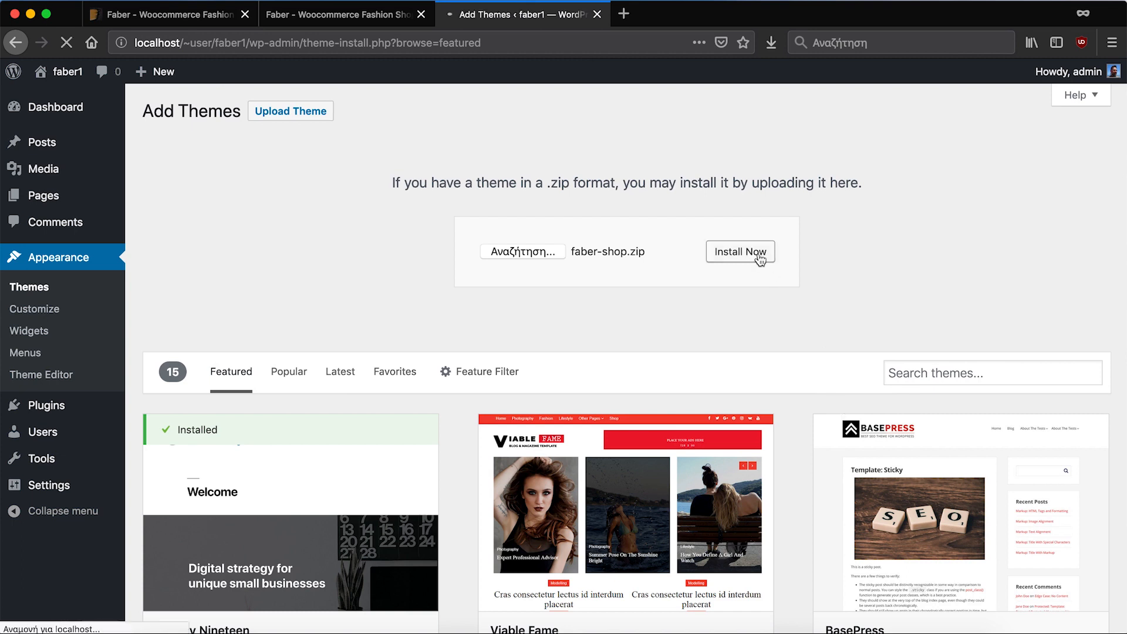
click(740, 252)
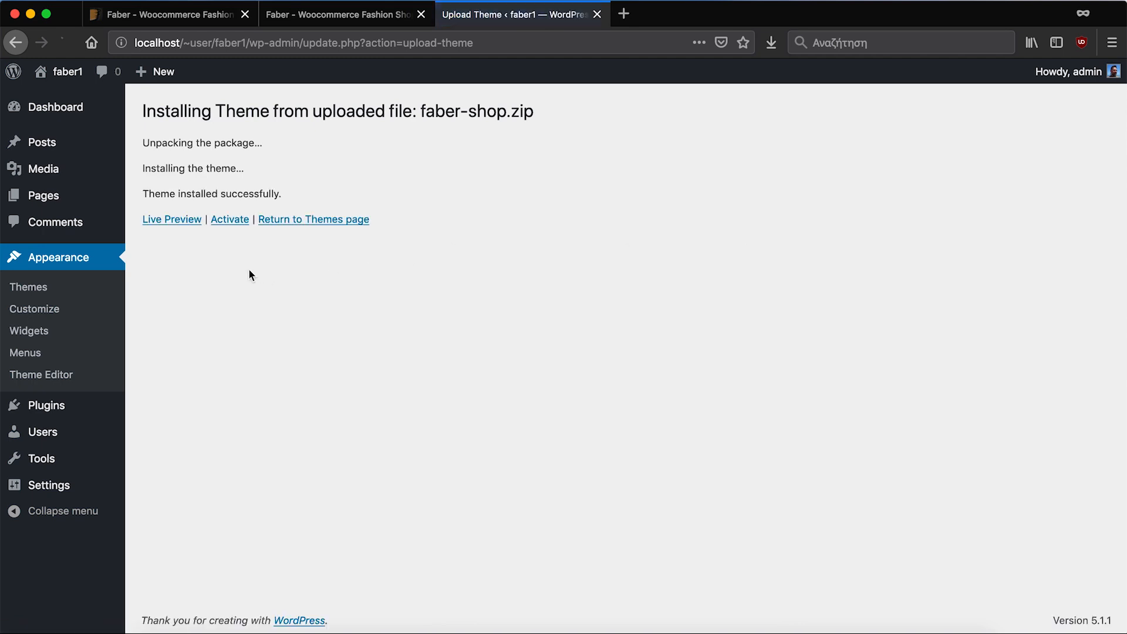
click(313, 218)
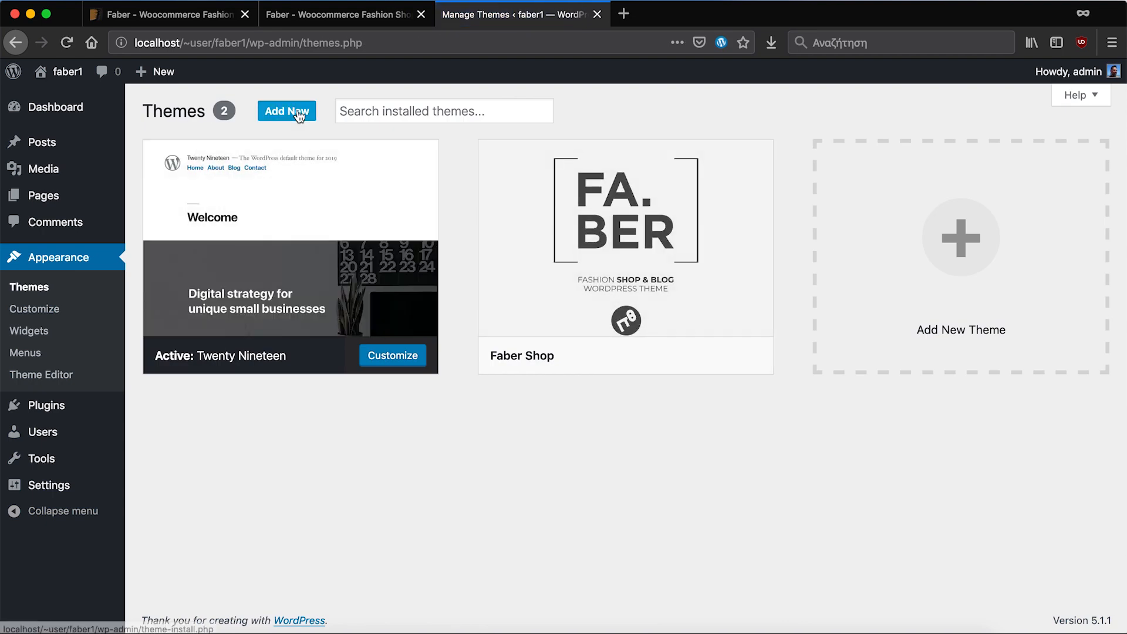
- Upload and install the faber-shop-child.zip child theme, then return to the Themes page
click(287, 110)
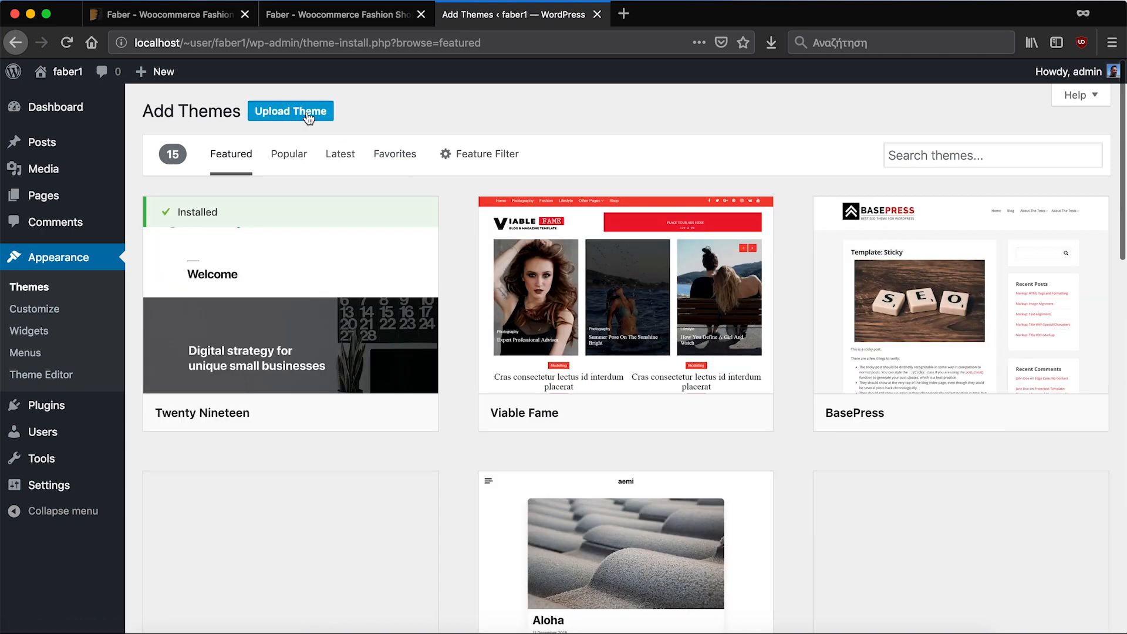
click(290, 110)
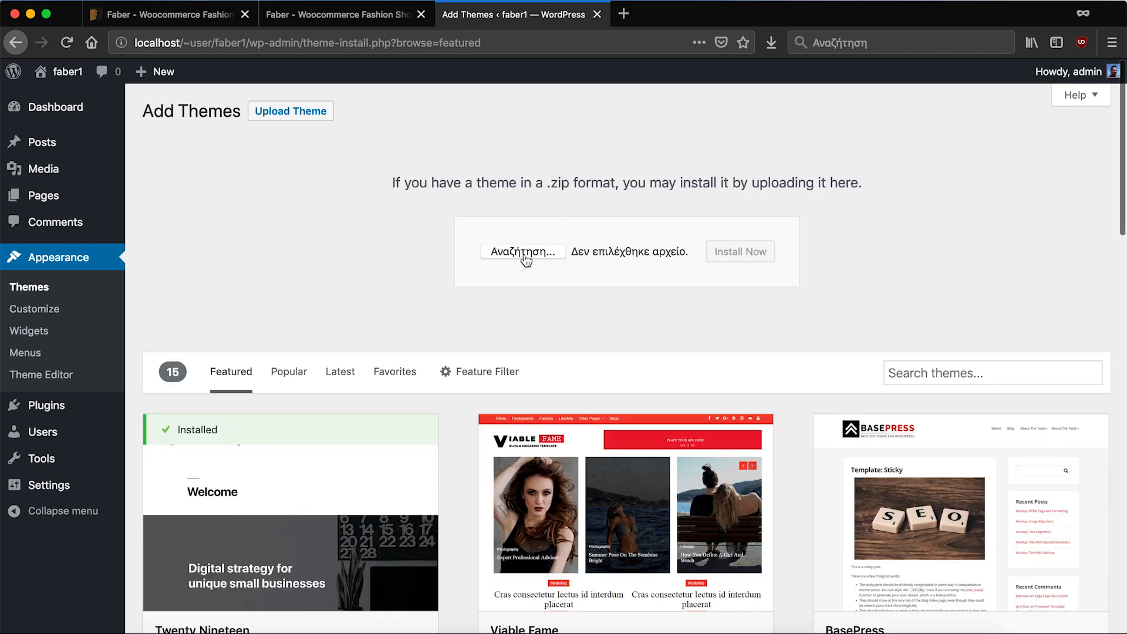
click(523, 251)
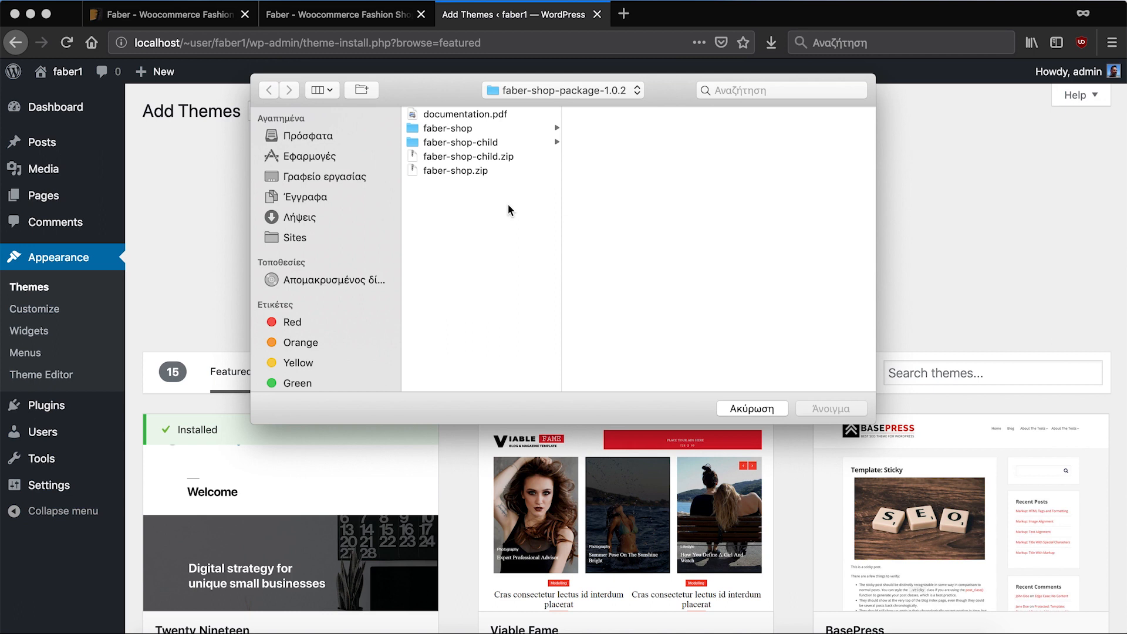
click(468, 156)
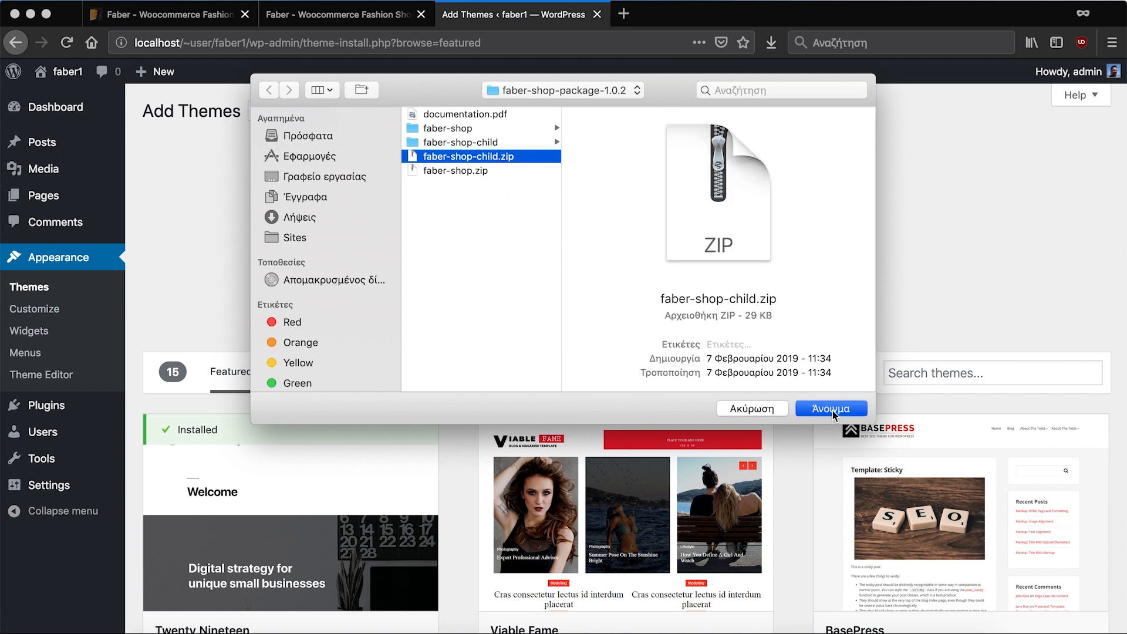
click(831, 409)
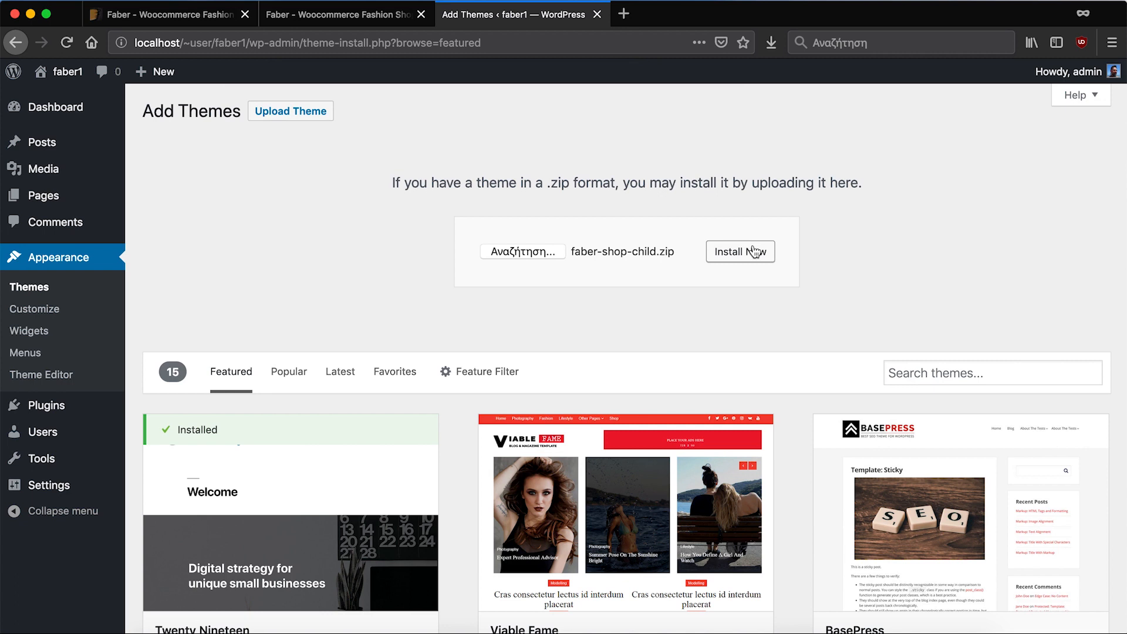
click(740, 252)
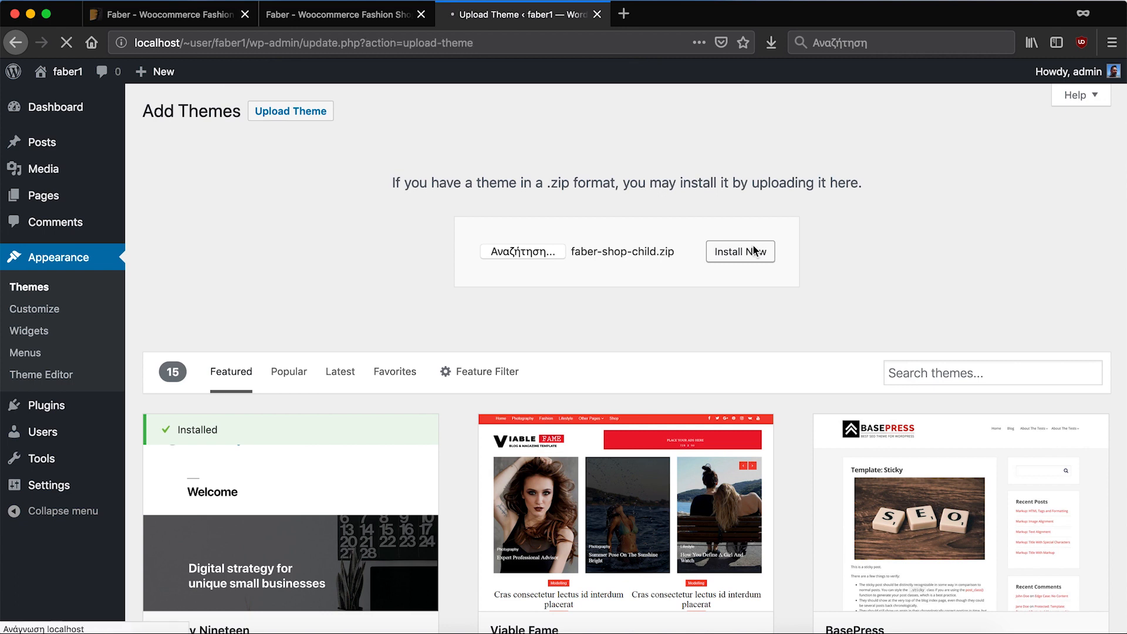
click(740, 252)
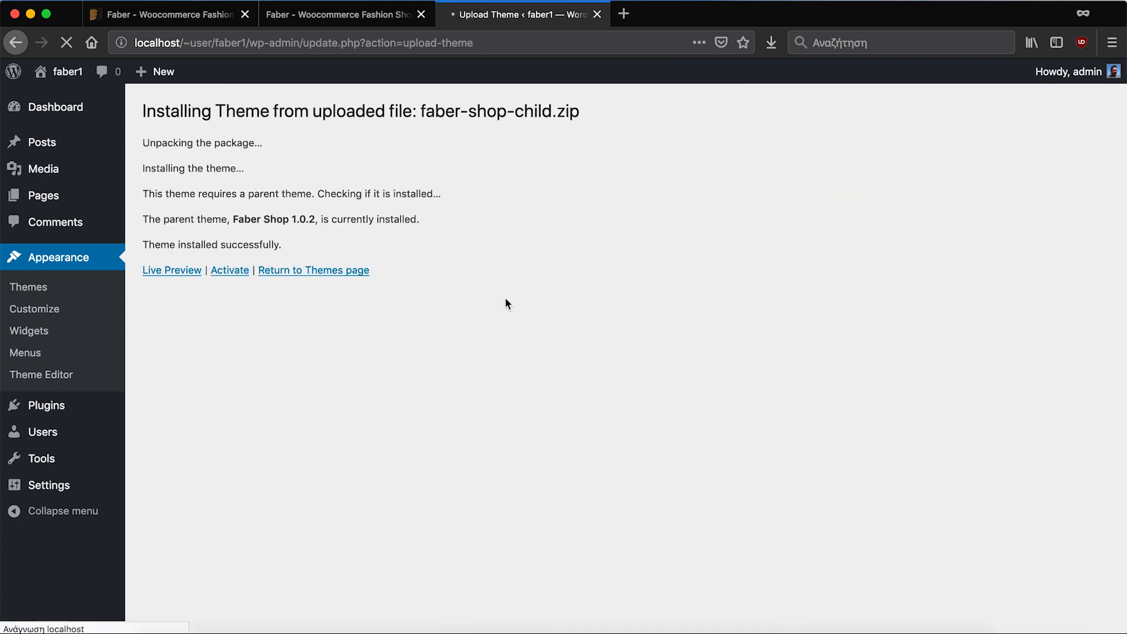
click(314, 270)
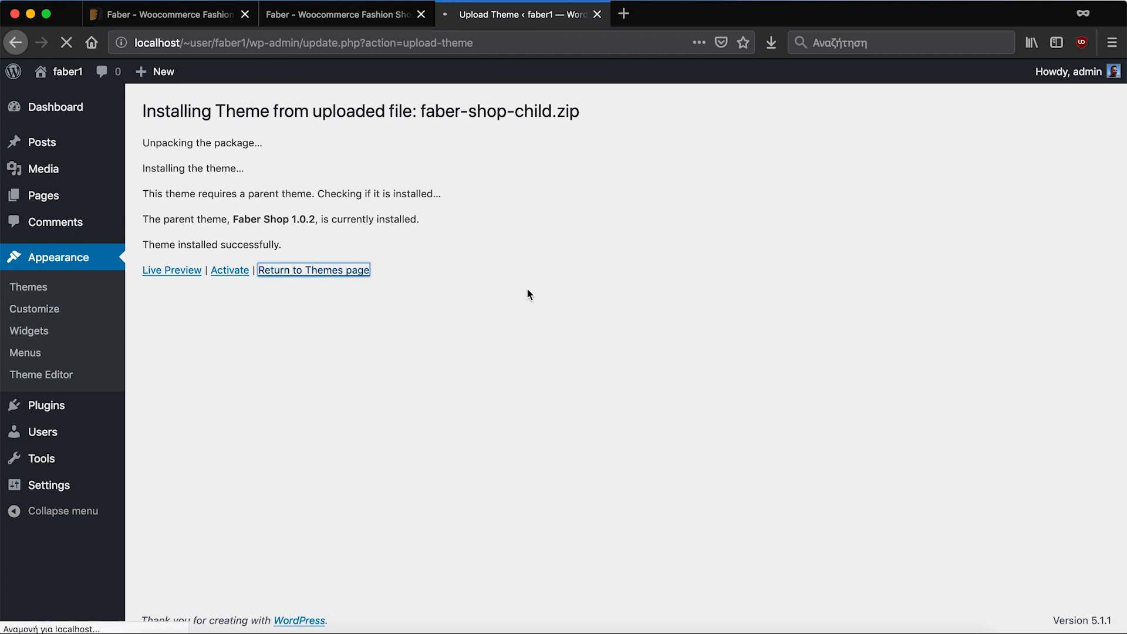
click(314, 270)
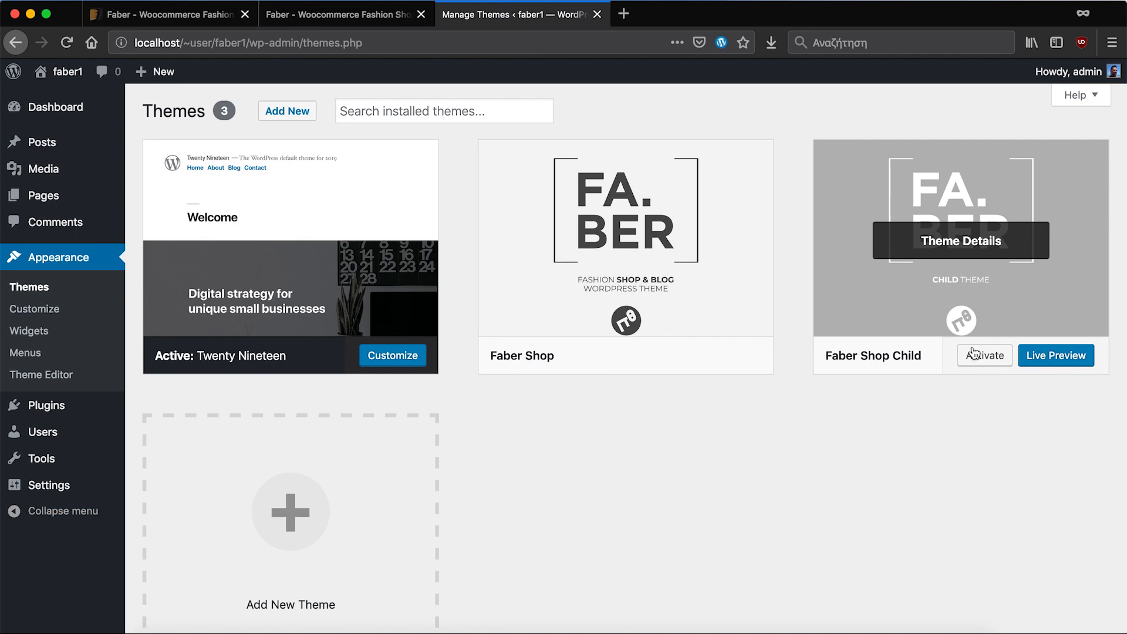
- Activate Faber Shop Child and follow the notice to the required plugins awaiting activation
click(984, 355)
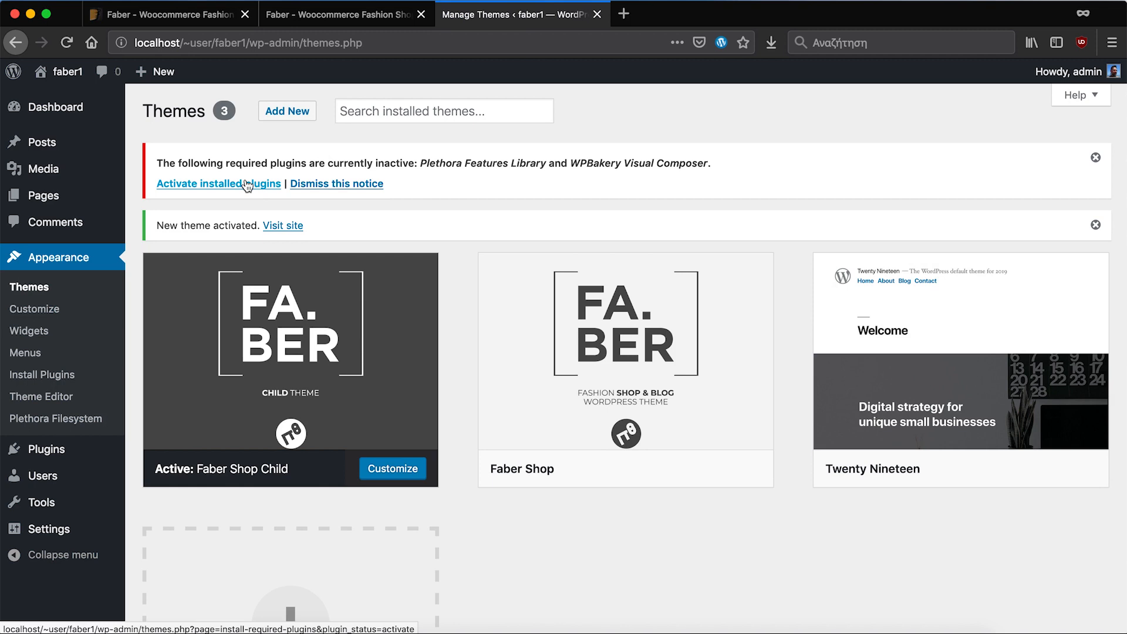
click(219, 183)
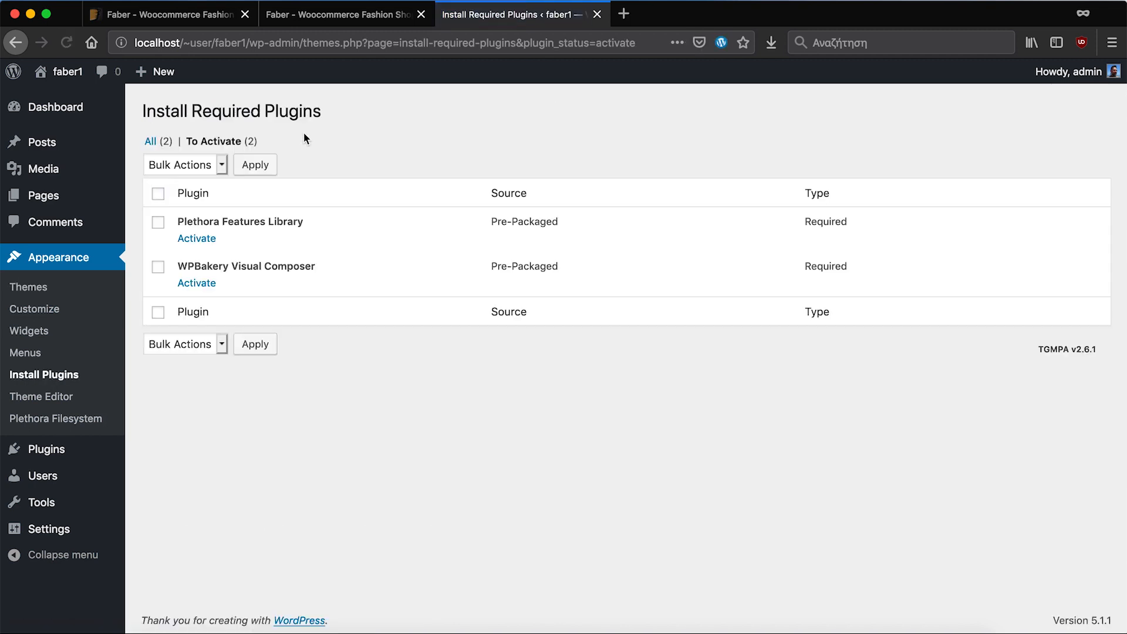
mouse_move(159, 193)
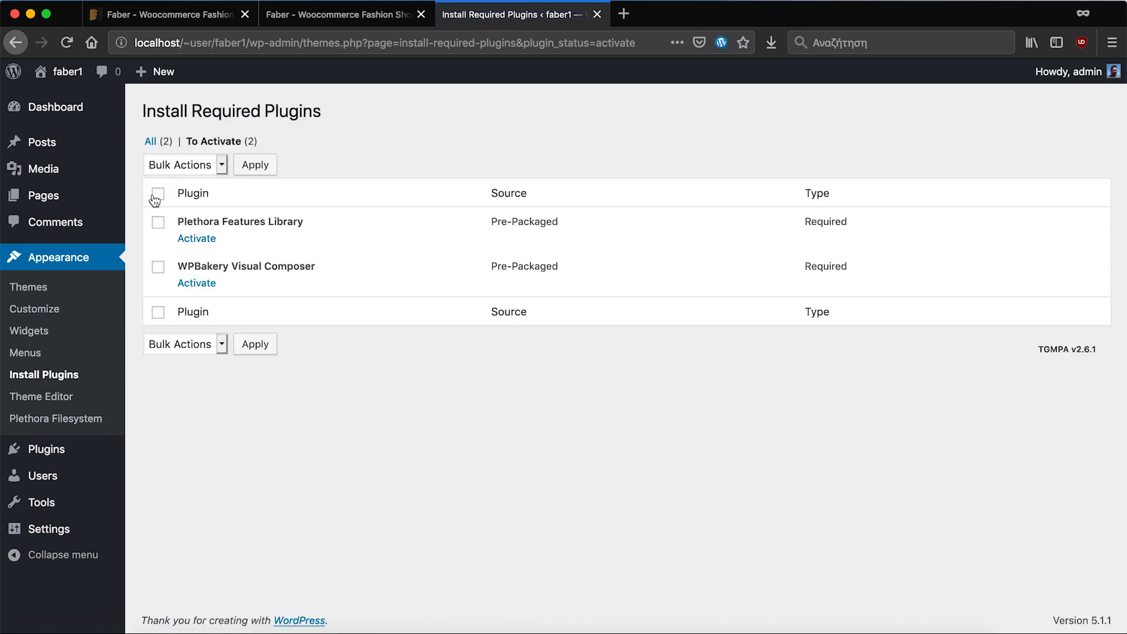
- Bulk-activate Plethora Features Library and WPBakery Visual Composer, landing on WPBakery's welcome page
click(183, 165)
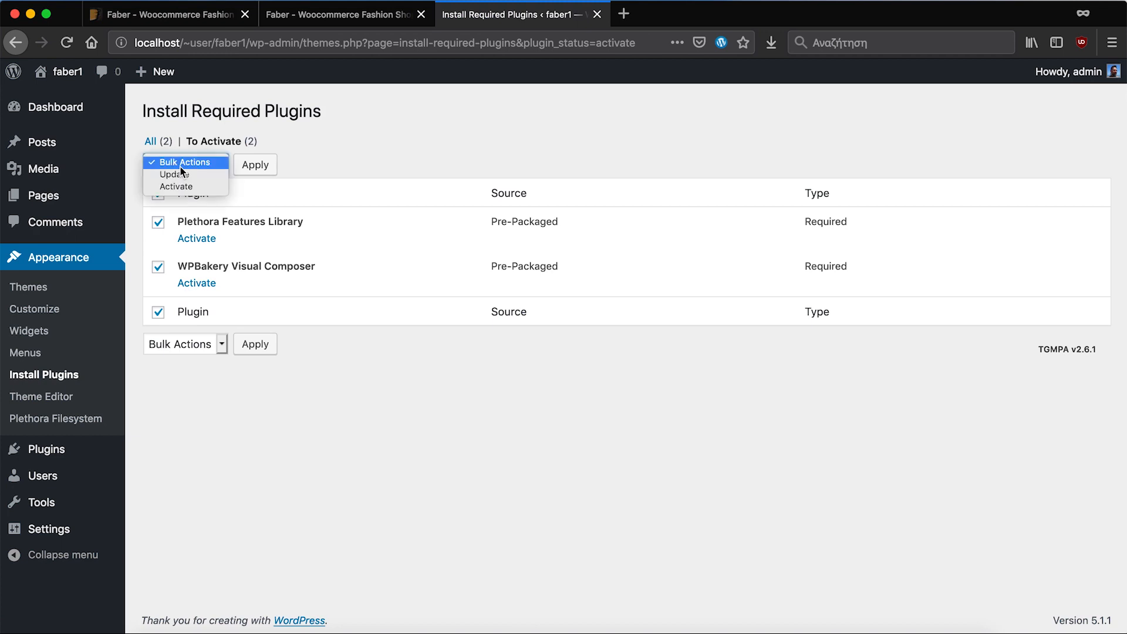
mouse_move(181, 187)
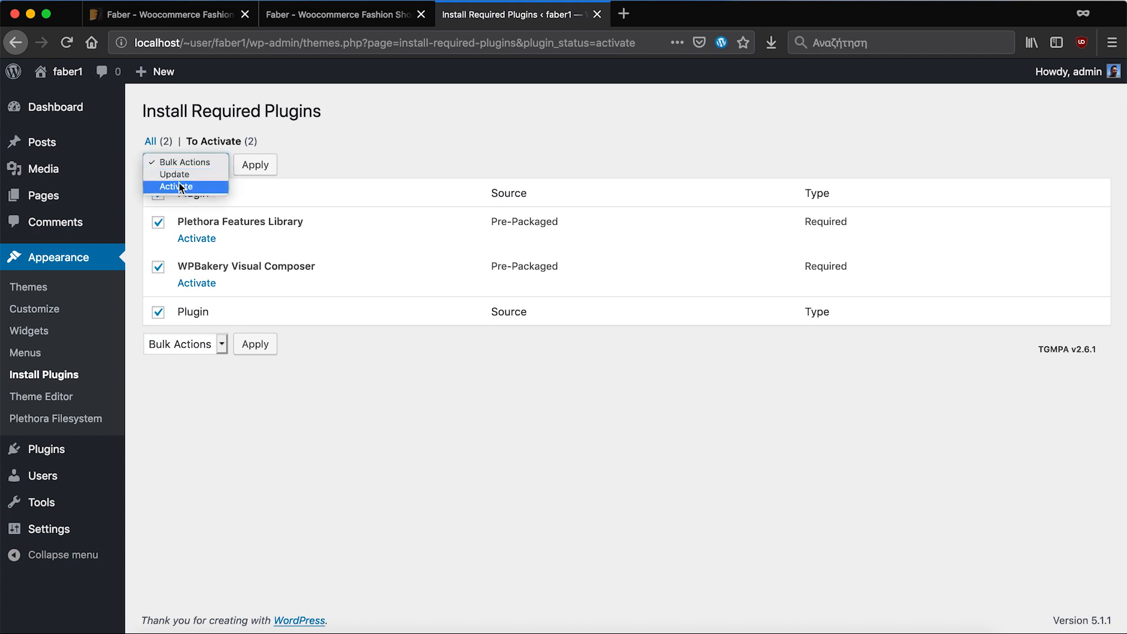
click(176, 186)
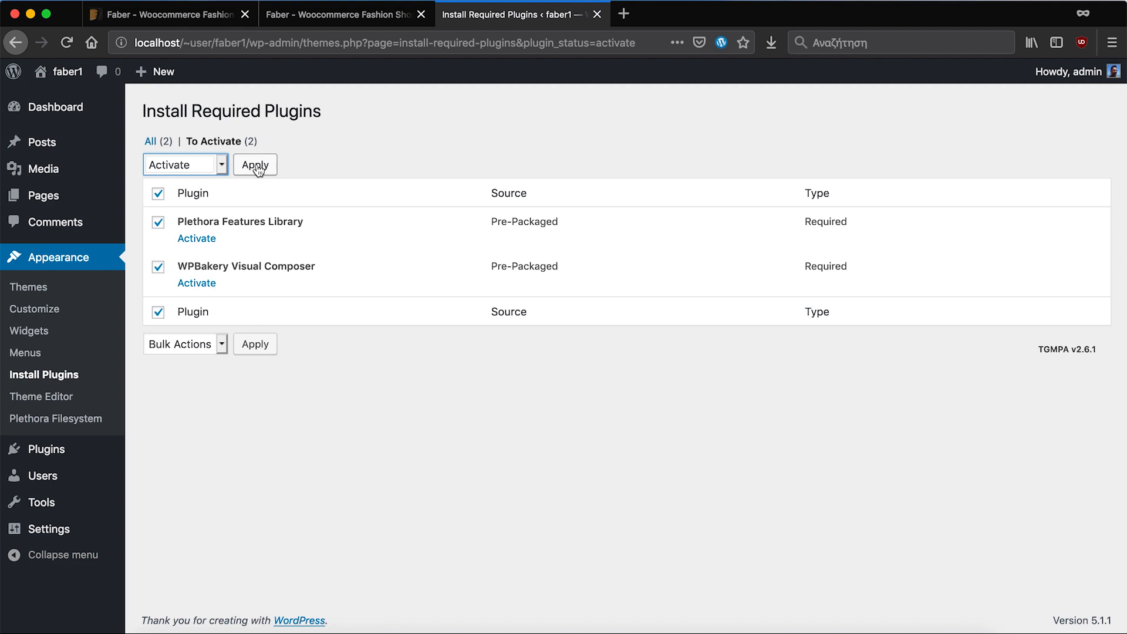
click(255, 164)
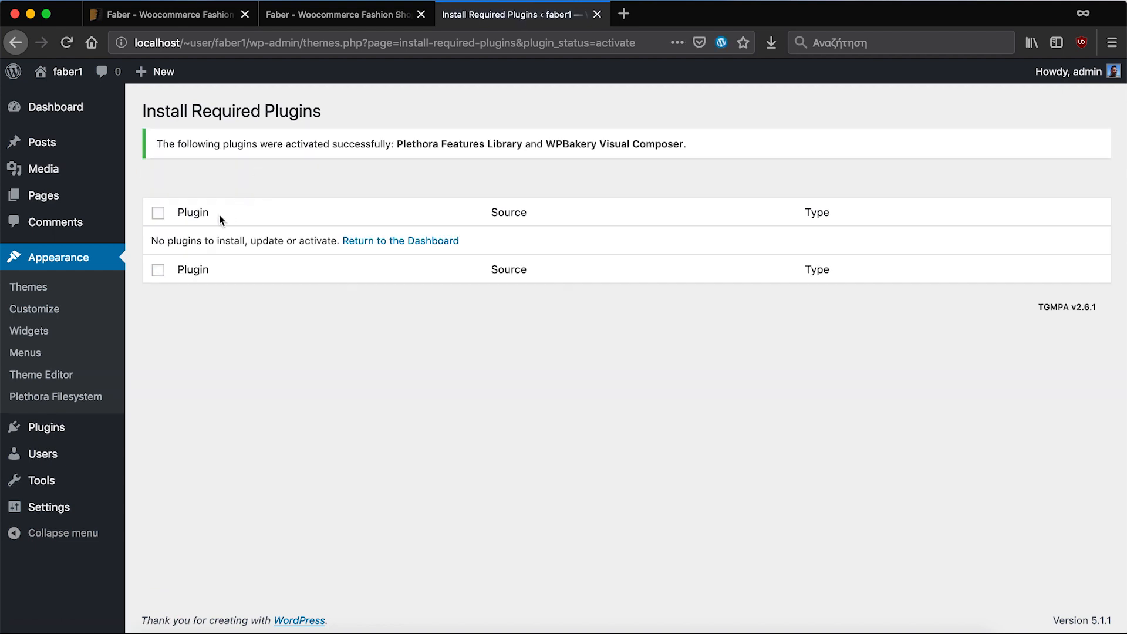
click(56, 105)
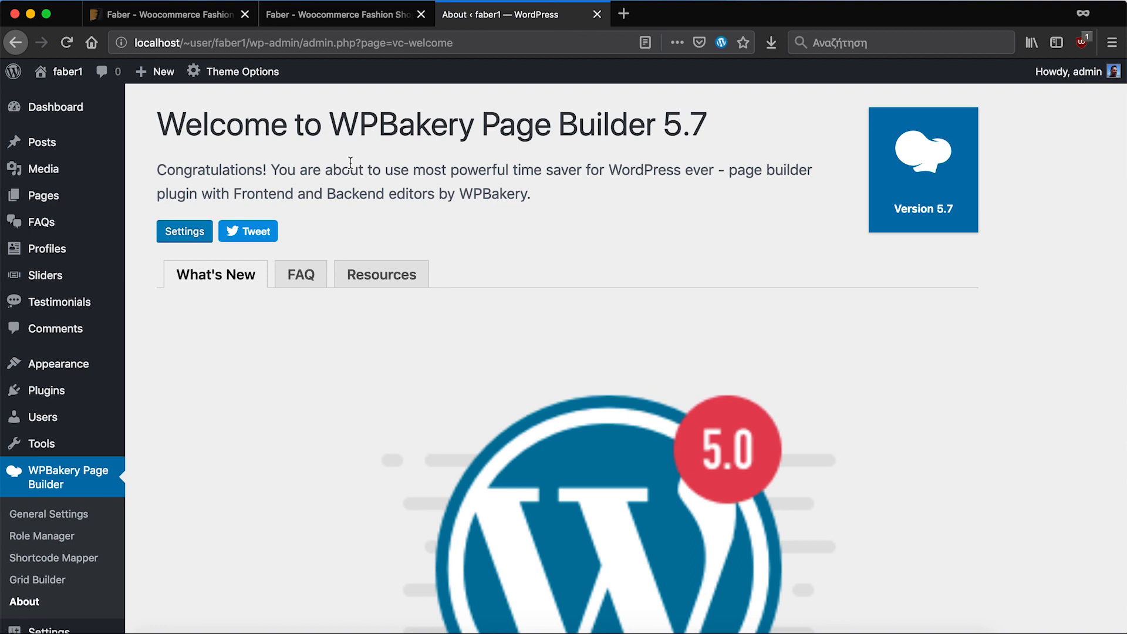
mouse_move(59, 364)
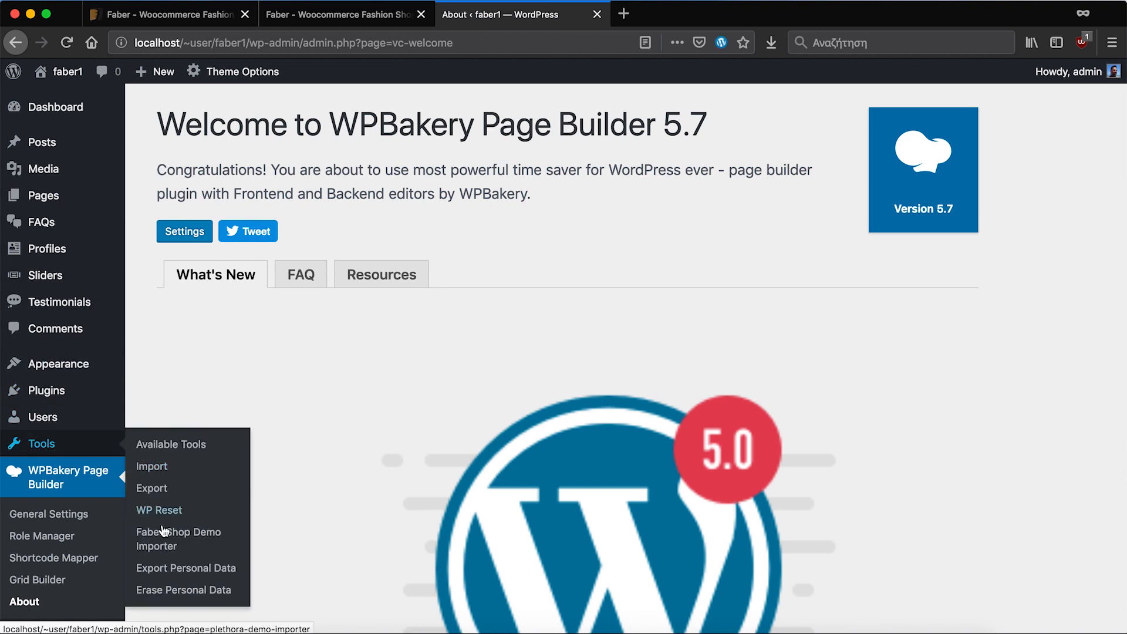
- In Tools > Faber Shop Demo Importer, expand the Fashion Shop demo and read its required plugins list
click(179, 540)
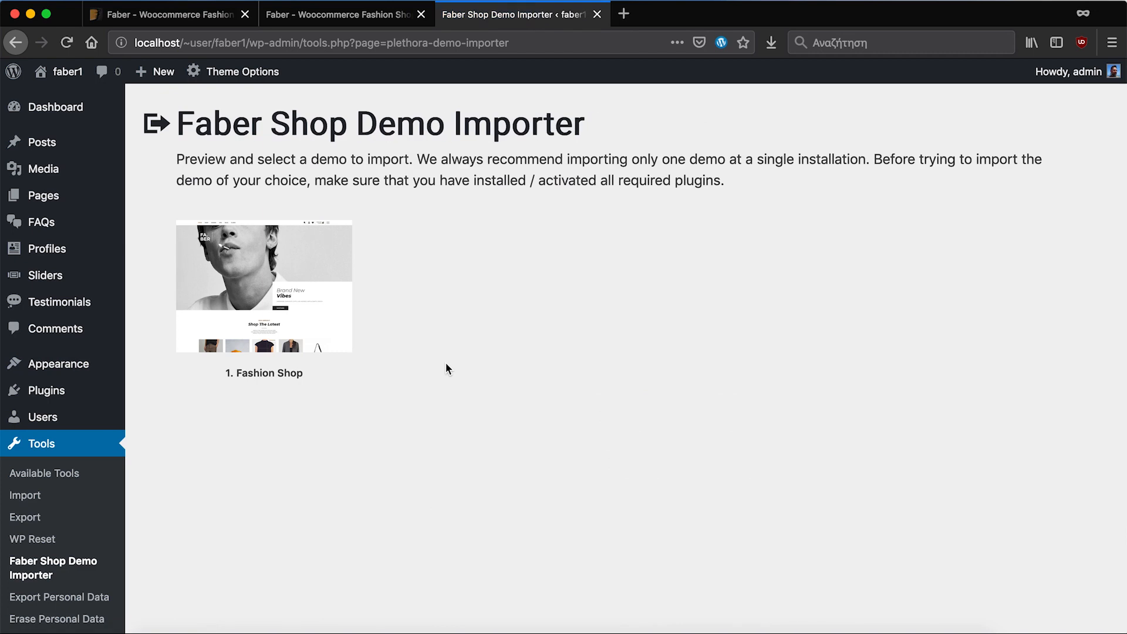
click(263, 287)
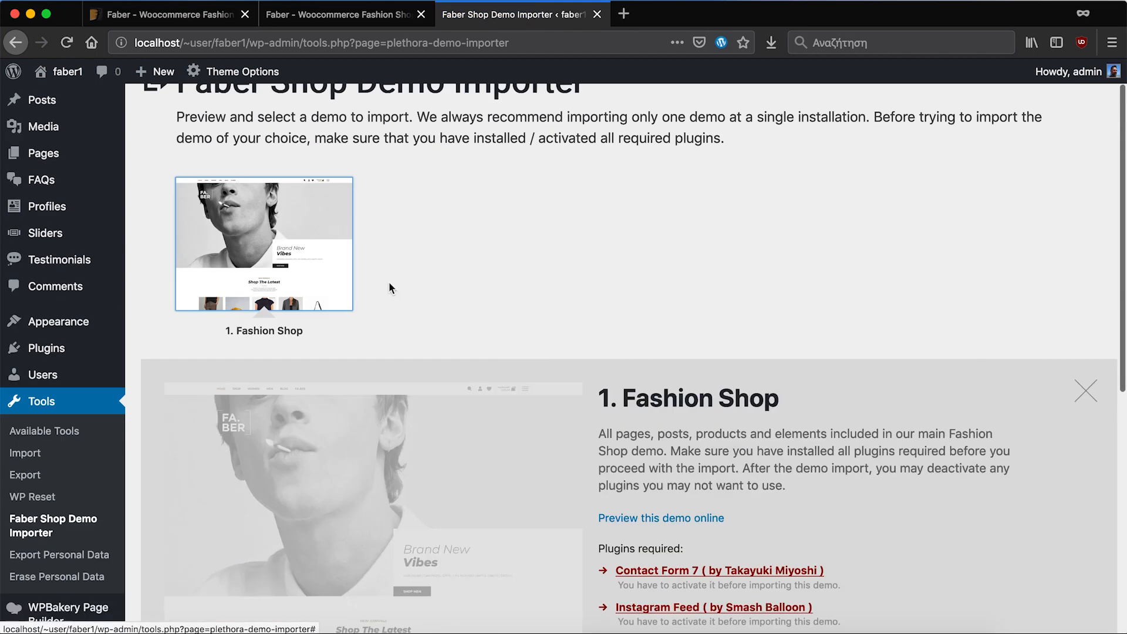
scroll(down, 3)
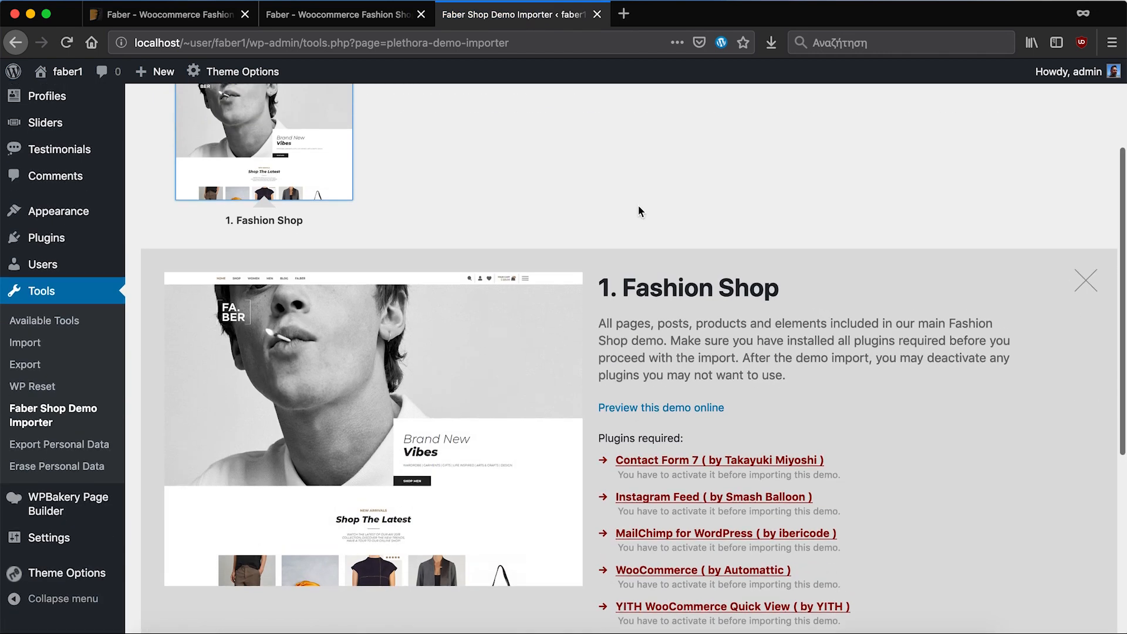
scroll(down, 3)
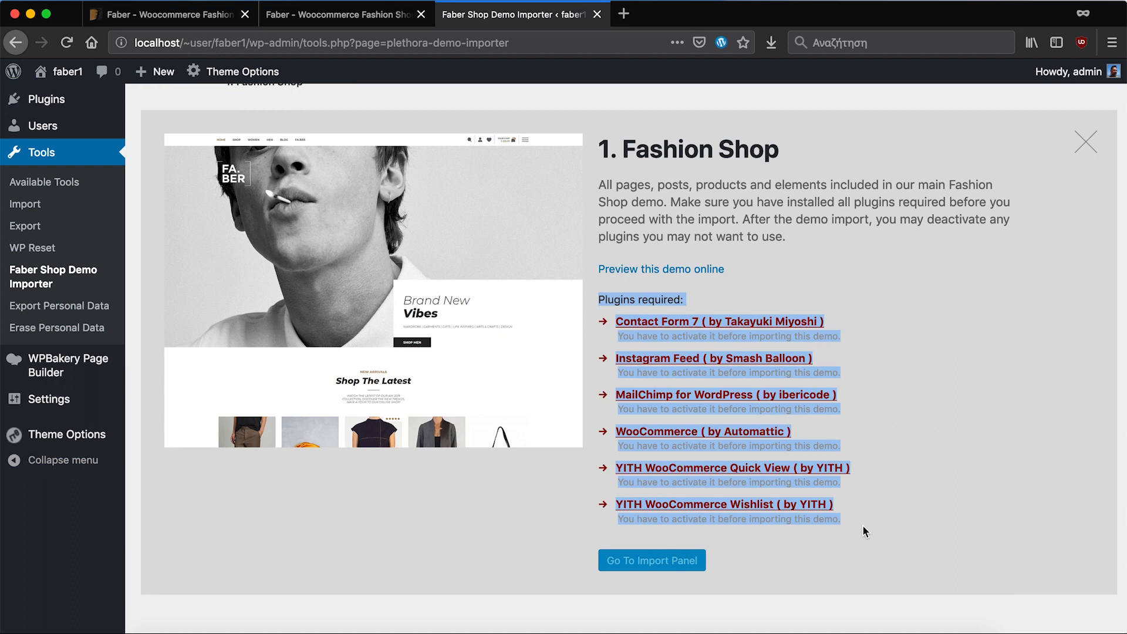
mouse_move(556, 342)
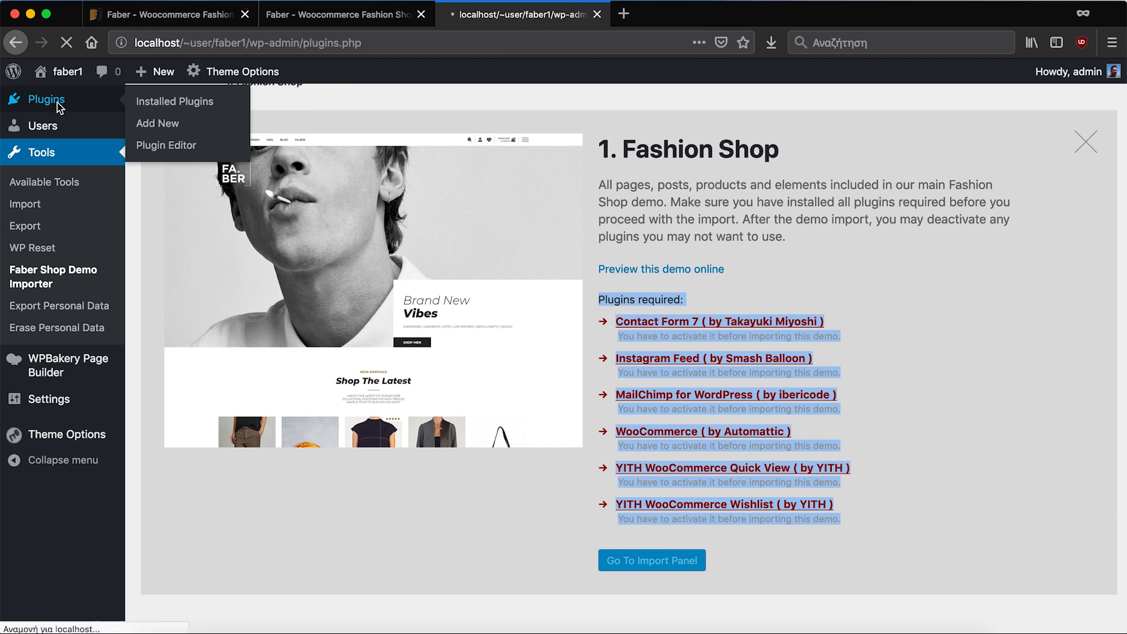
- On Installed Plugins, select all ten plugins and bulk-activate them
click(175, 101)
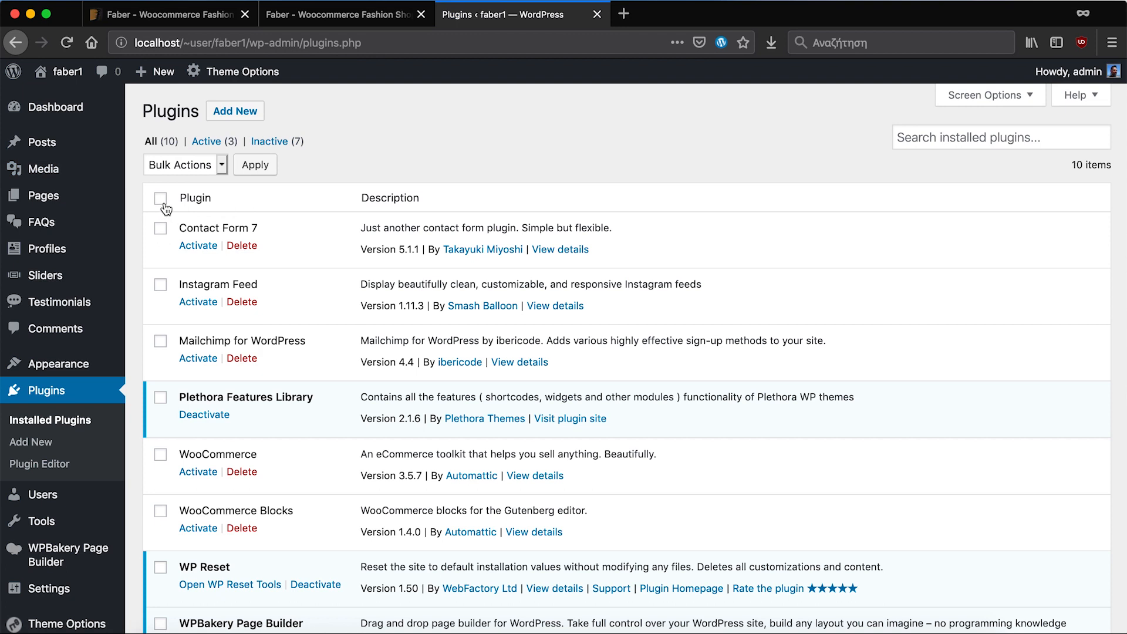
click(159, 198)
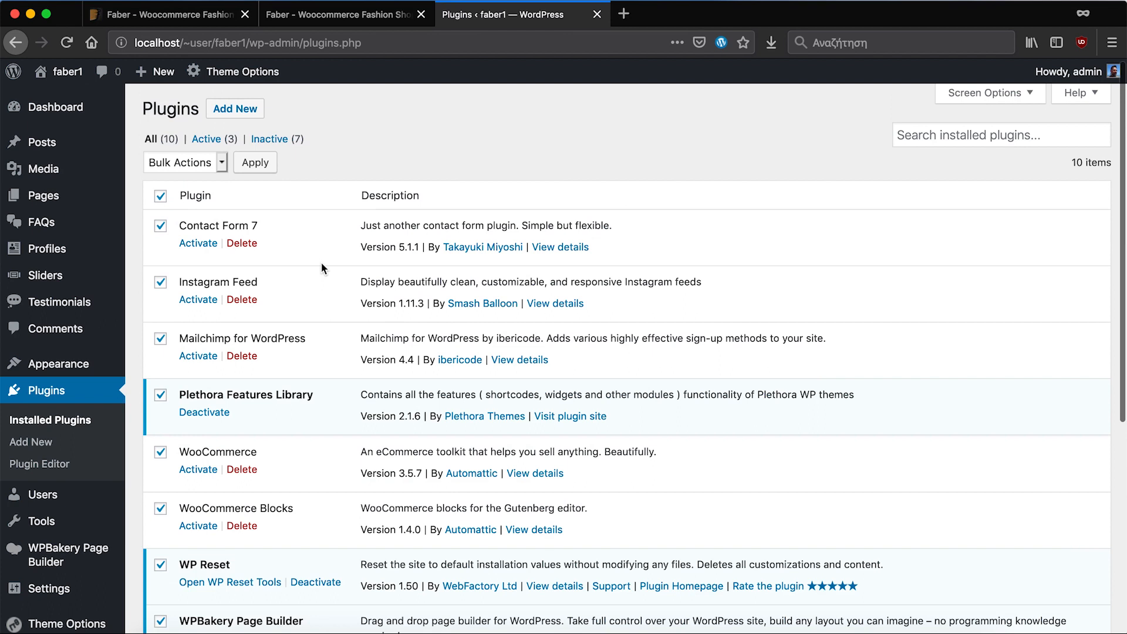
click(185, 163)
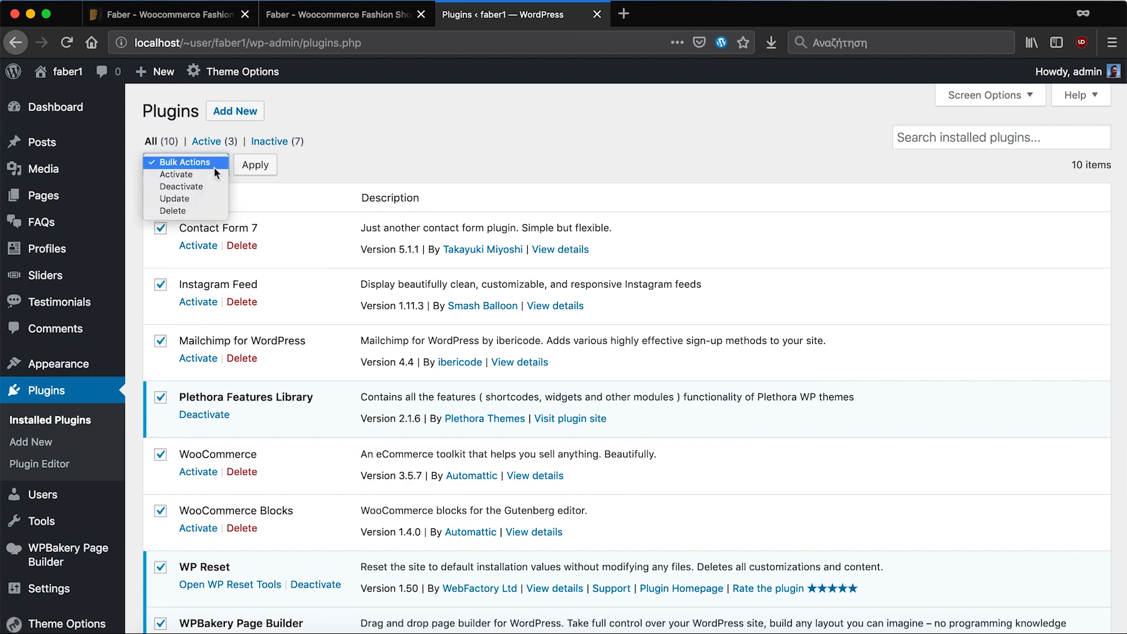
click(176, 174)
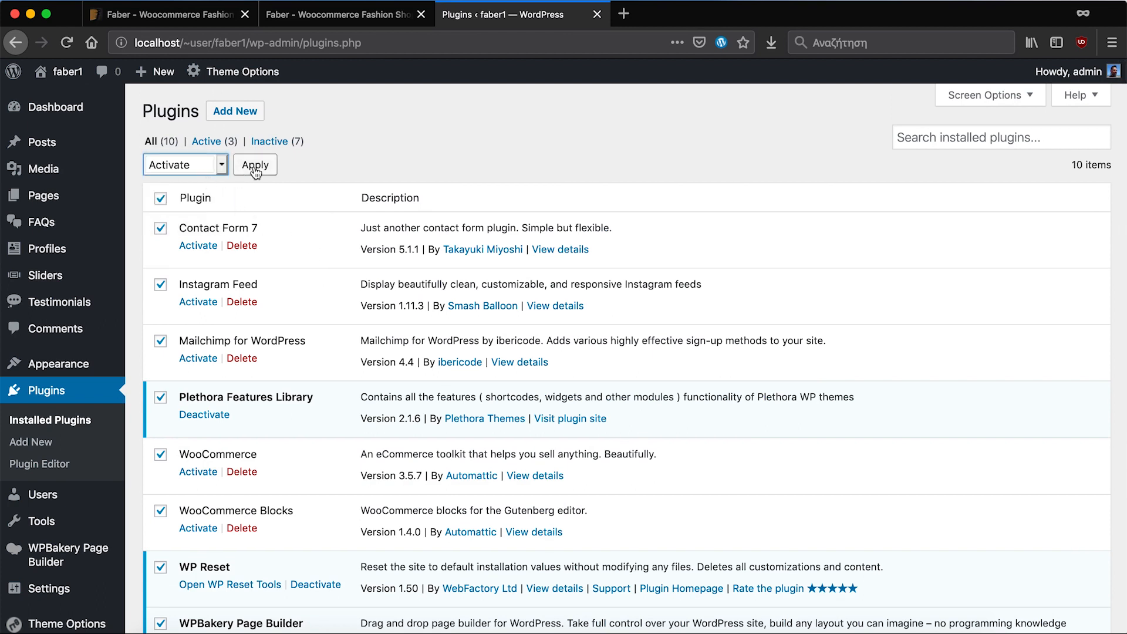
click(255, 164)
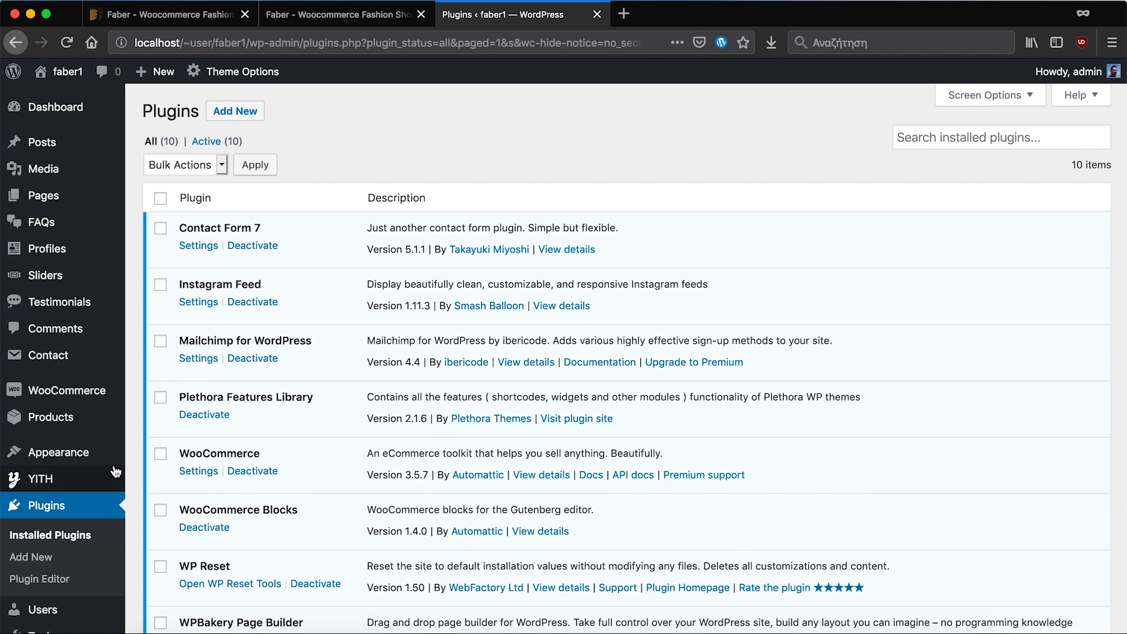
mouse_move(66, 505)
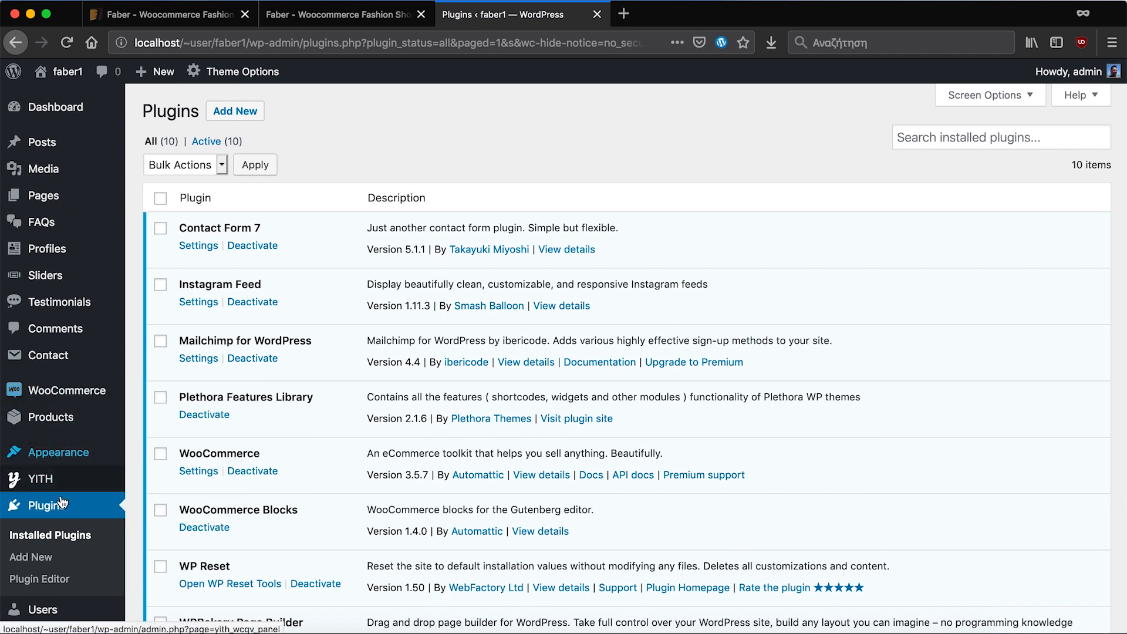
scroll(down, 3)
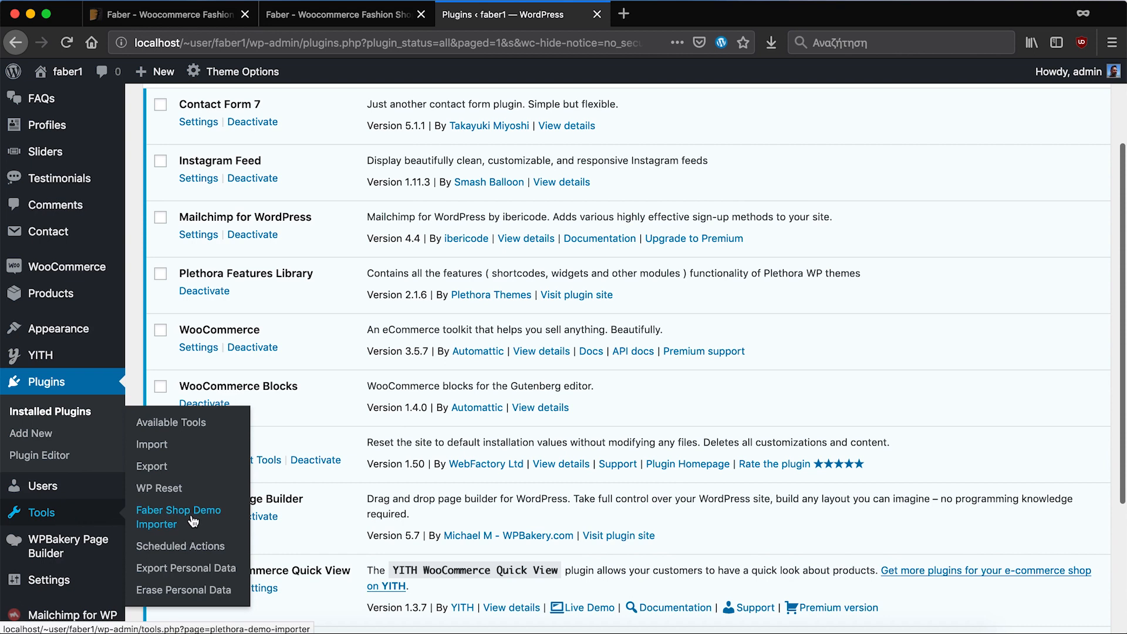
- Reopen the Fashion Shop demo in the importer, enter its import panel and start the demo import
click(179, 517)
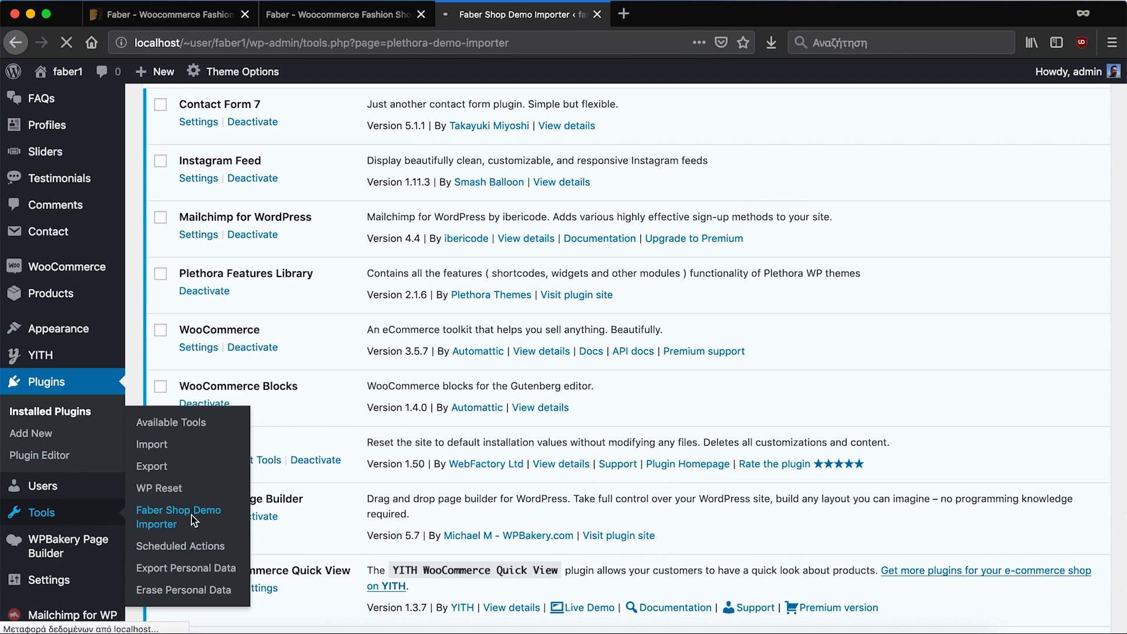
click(178, 517)
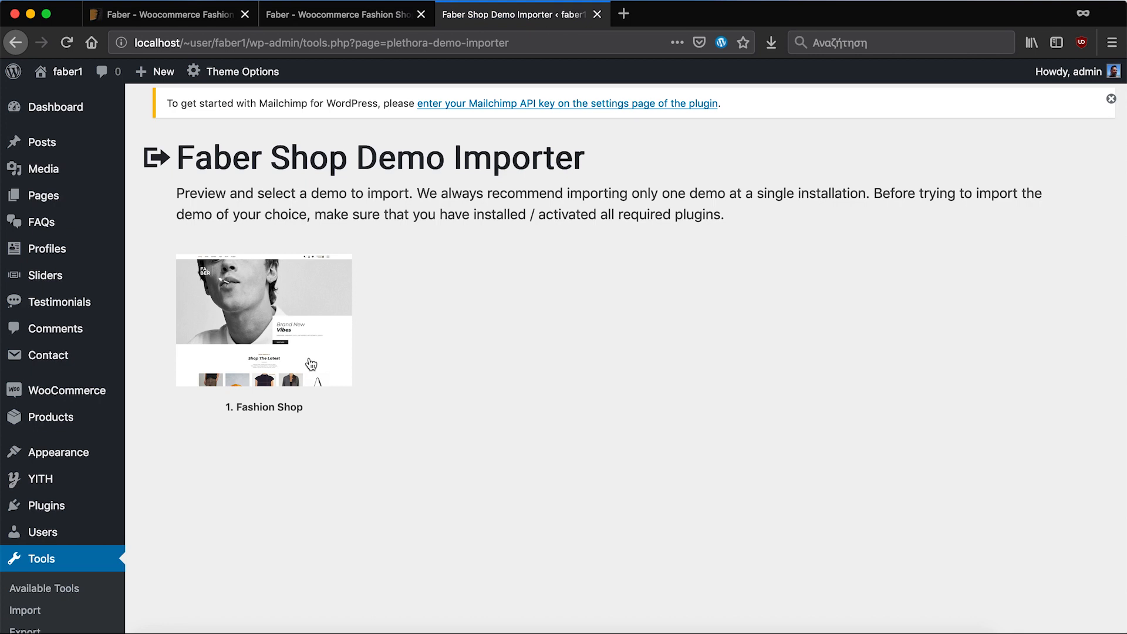
click(263, 319)
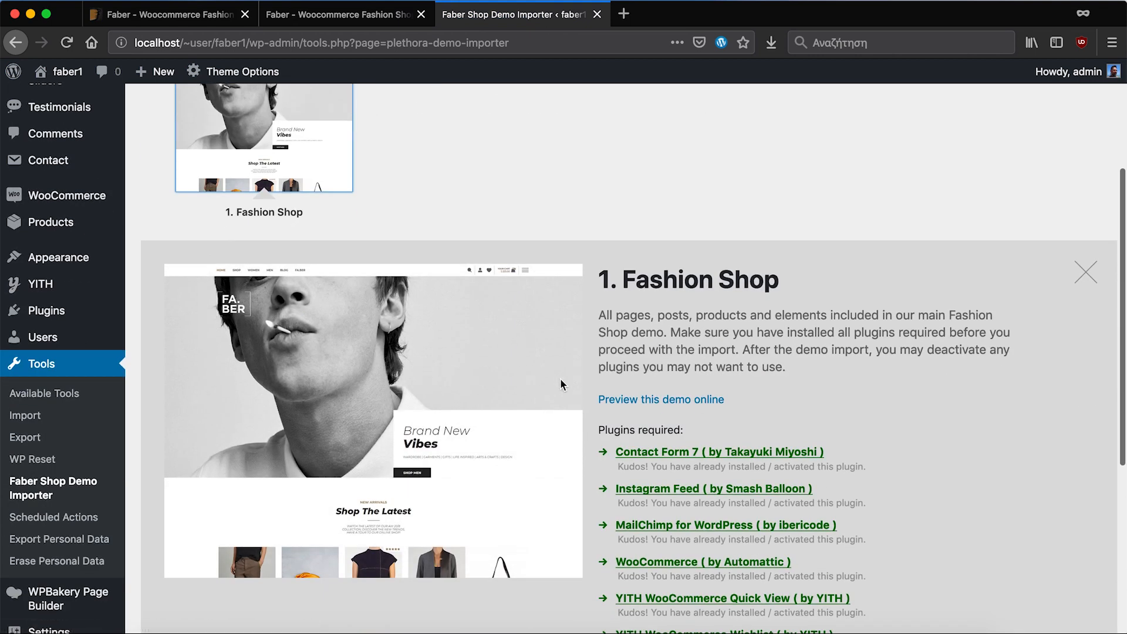
scroll(down, 3)
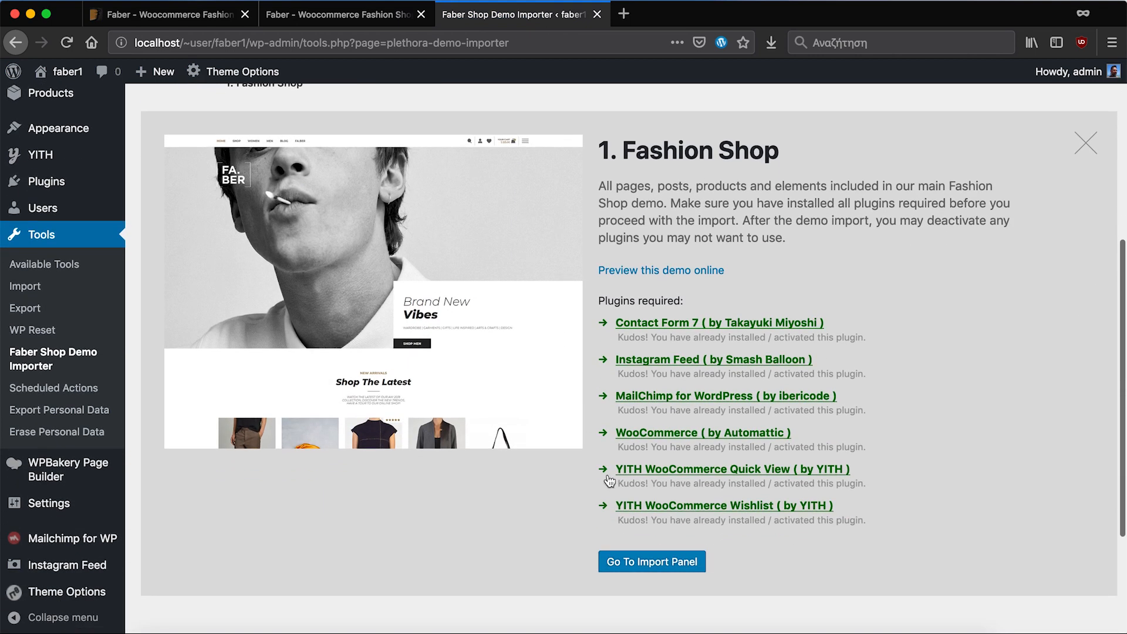
click(653, 562)
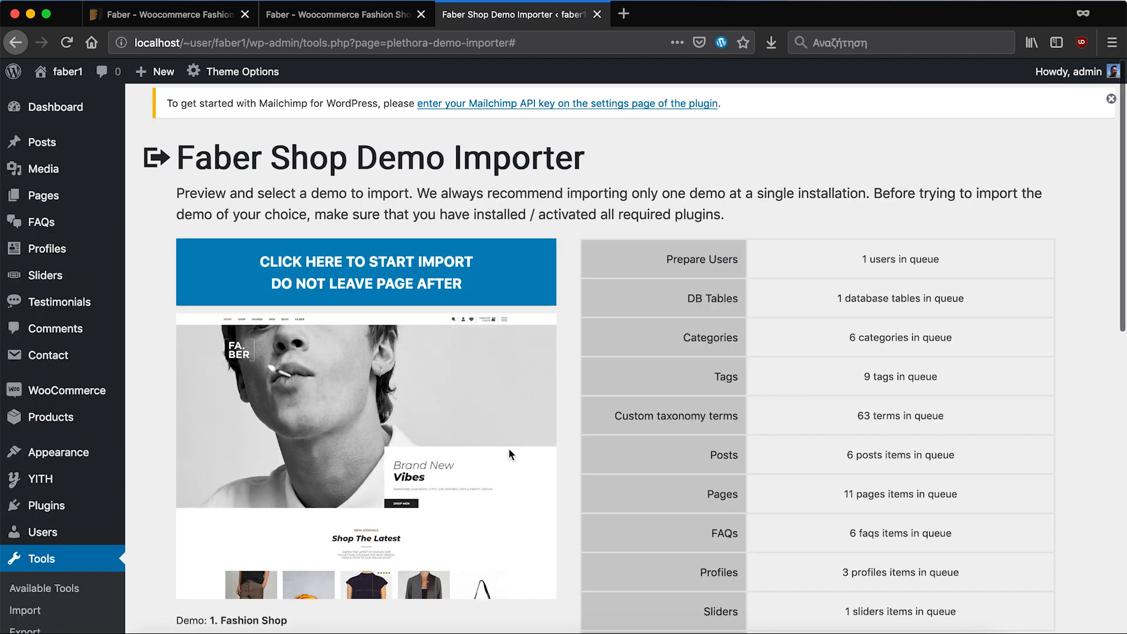
mouse_move(340, 278)
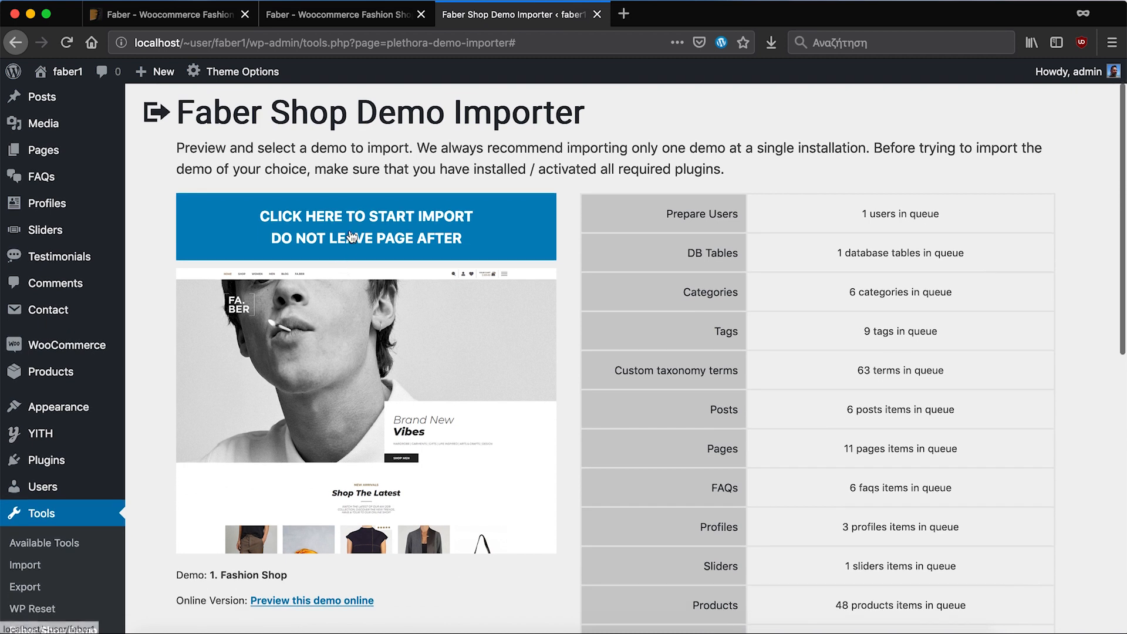
click(352, 238)
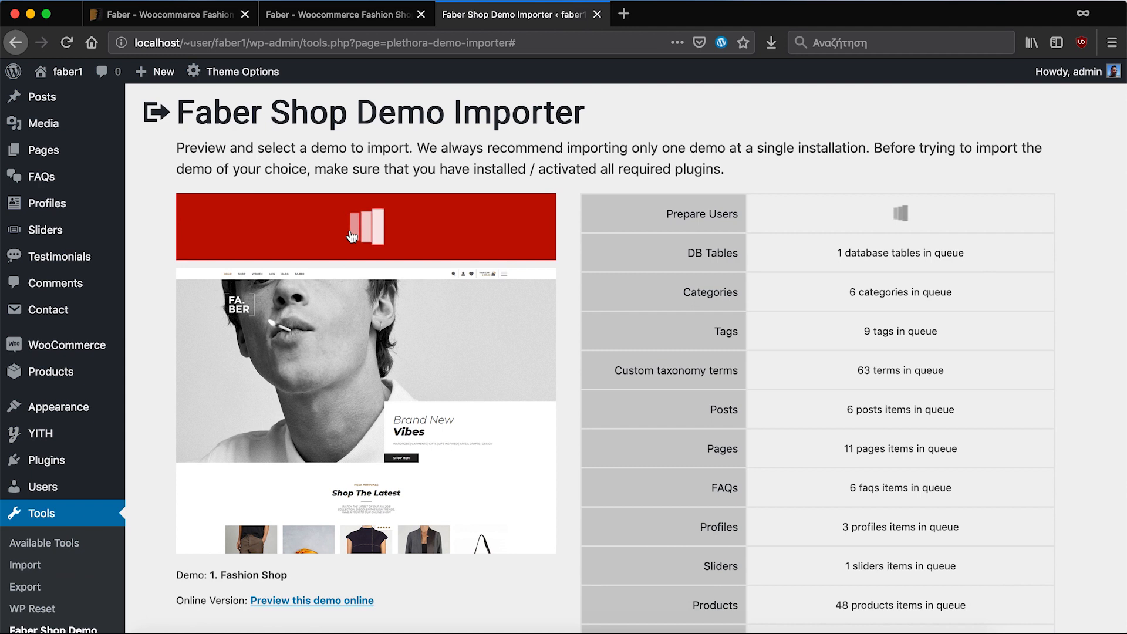
- Wait for Import Finished, then open the live faber1 site showing the Faber demo design
click(364, 228)
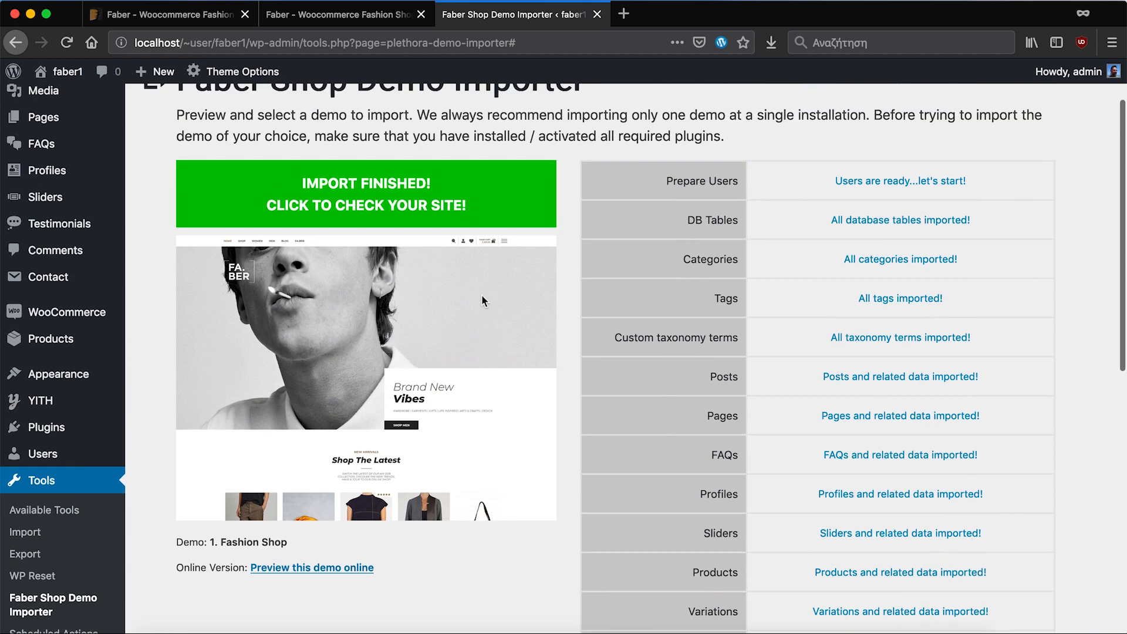
click(367, 194)
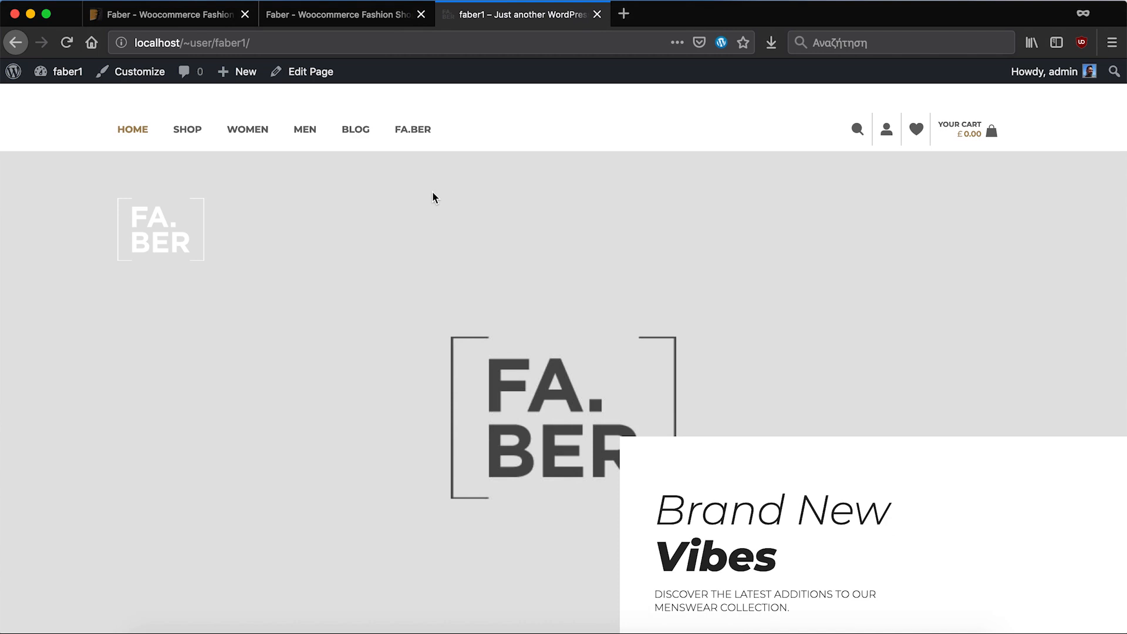
mouse_move(285, 193)
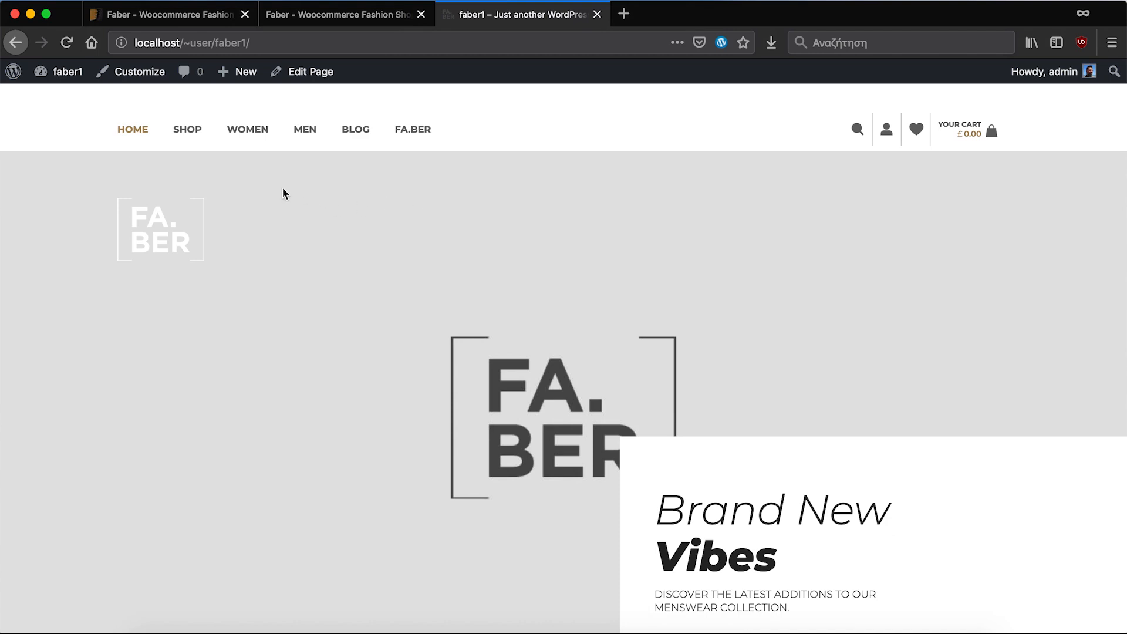
mouse_move(188, 136)
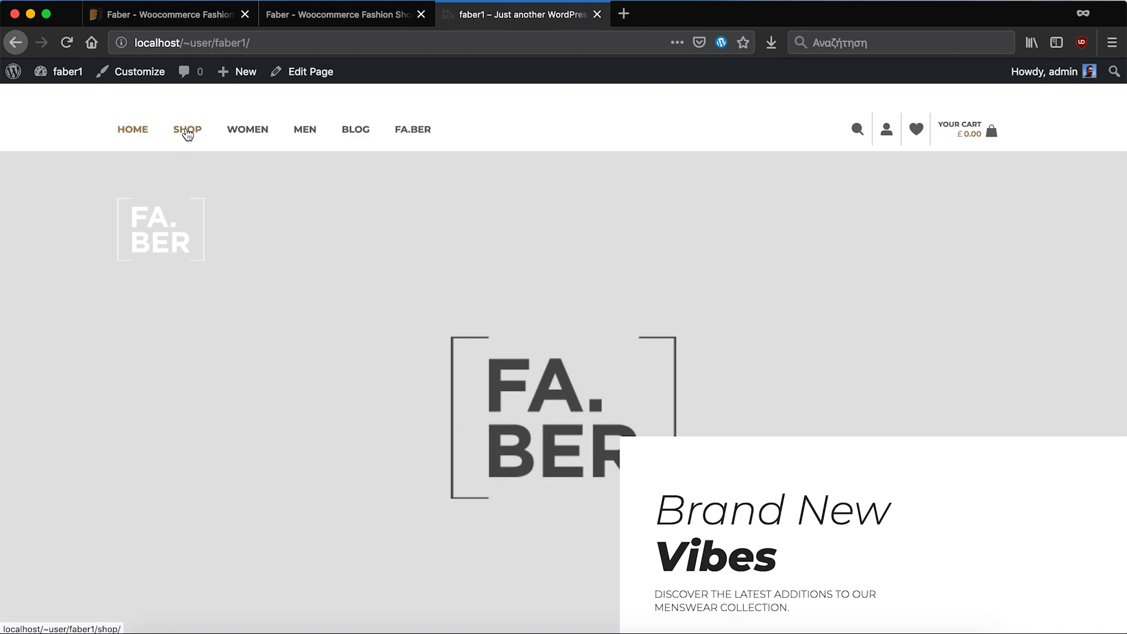
- View the Shop page of the faber1 storefront, browsing the imported Faber products with prices and categories
click(188, 129)
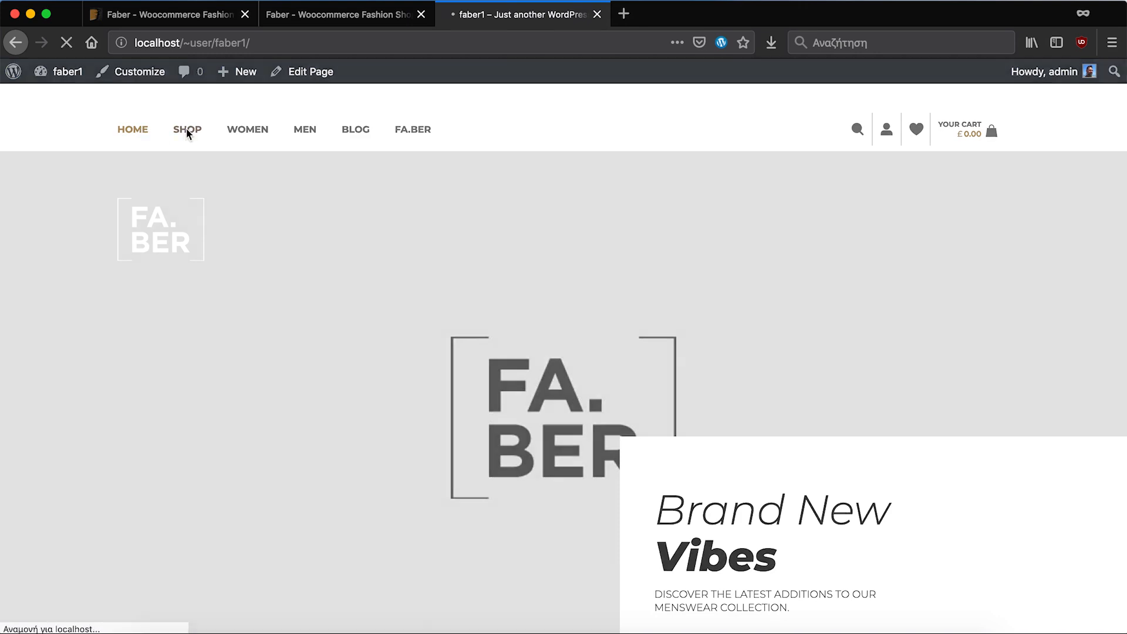
click(187, 129)
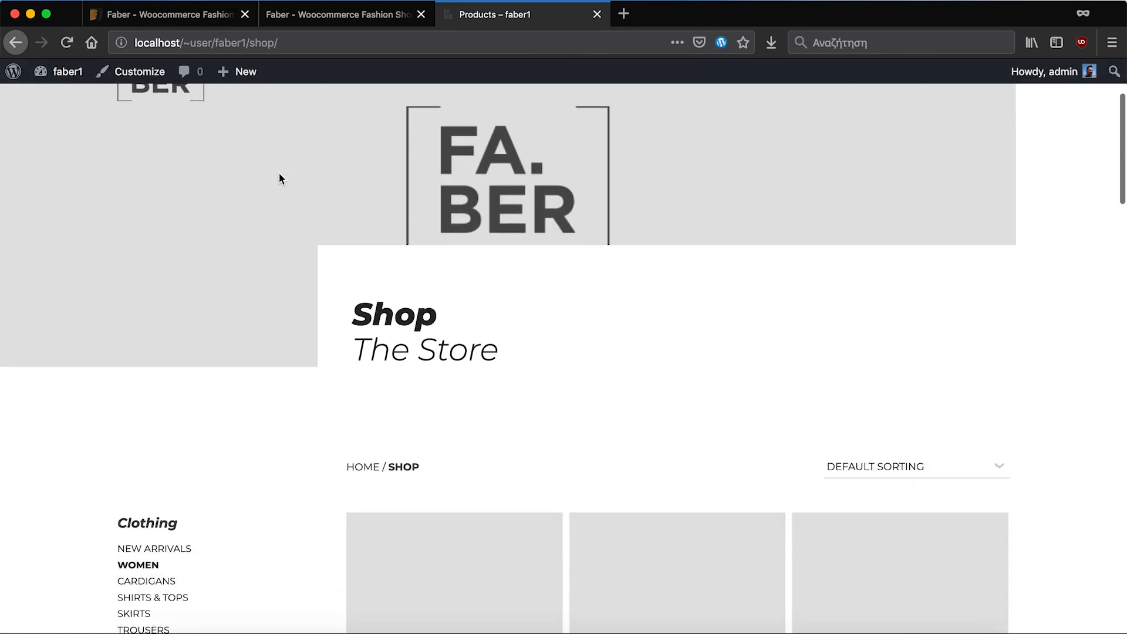
scroll(down, 3)
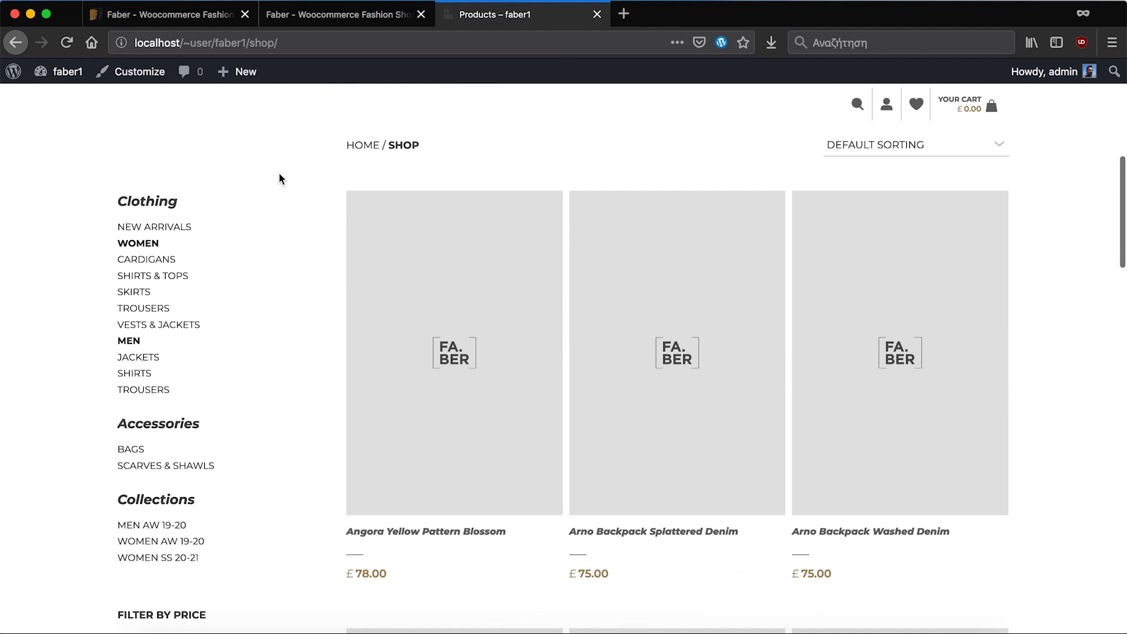
scroll(down, 3)
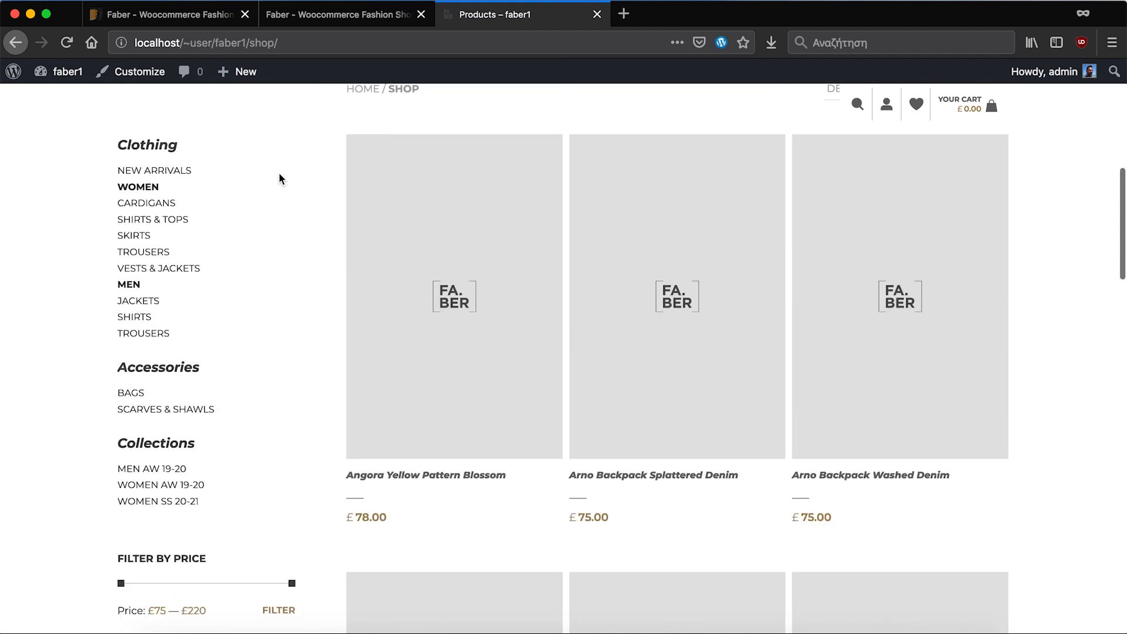
scroll(up, 3)
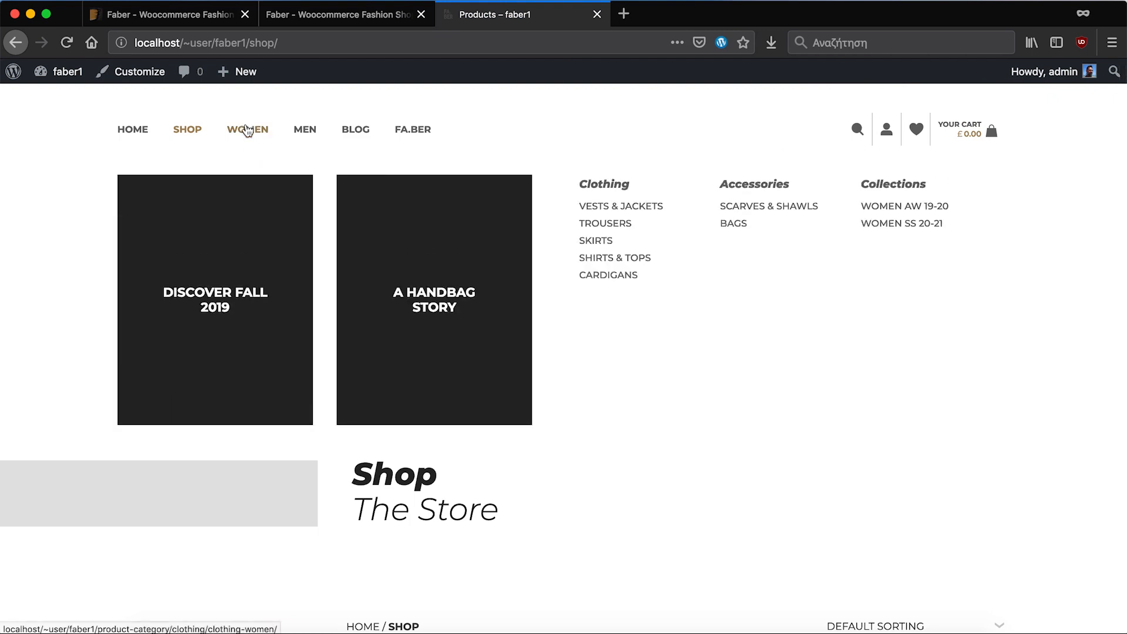
mouse_move(305, 130)
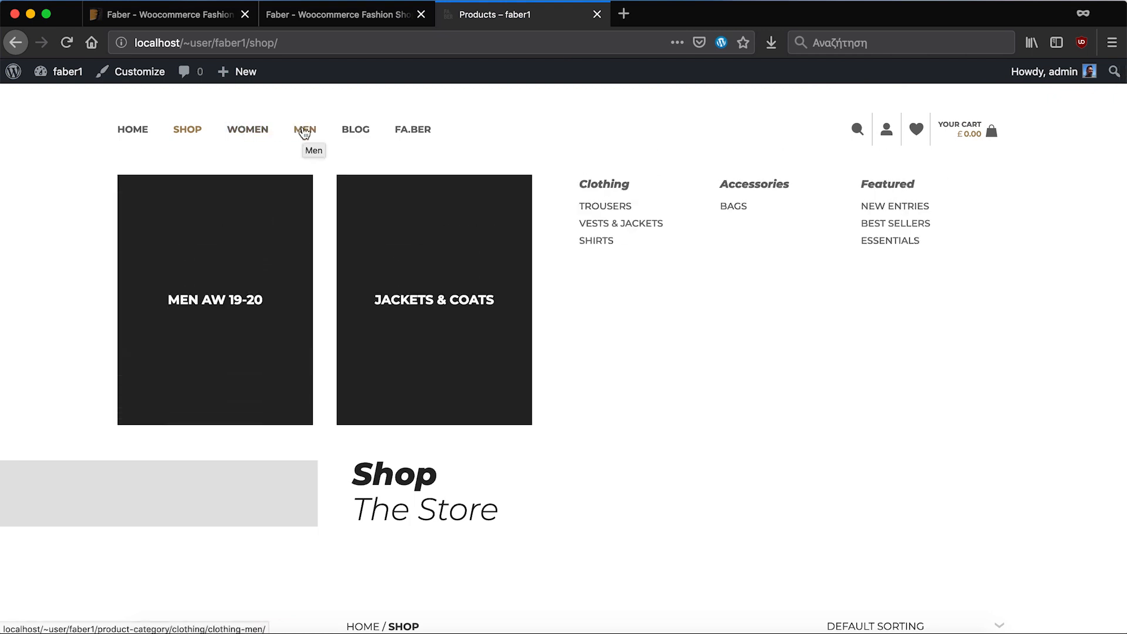